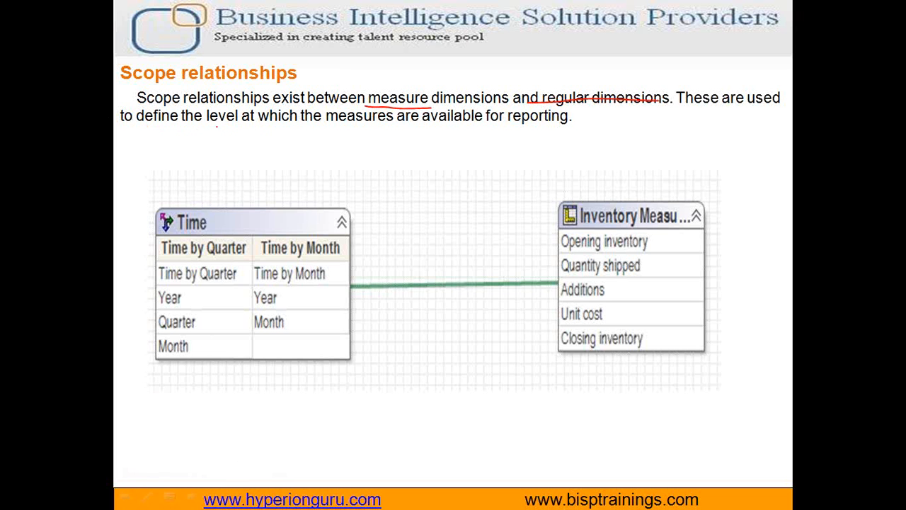
Underline 'level at which the measures are available for reporting' on the slide and bring up the Excel workbook.
left_click_drag(205, 126, 481, 126)
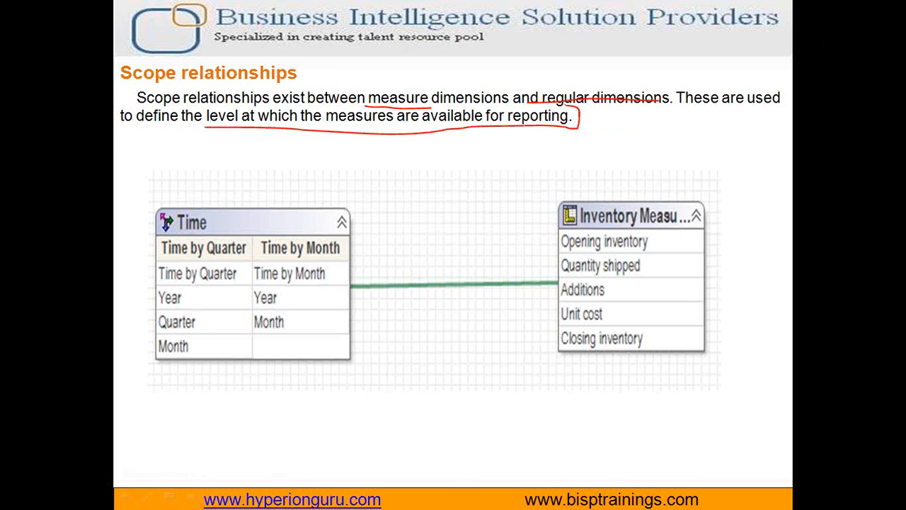
left_click(10, 491)
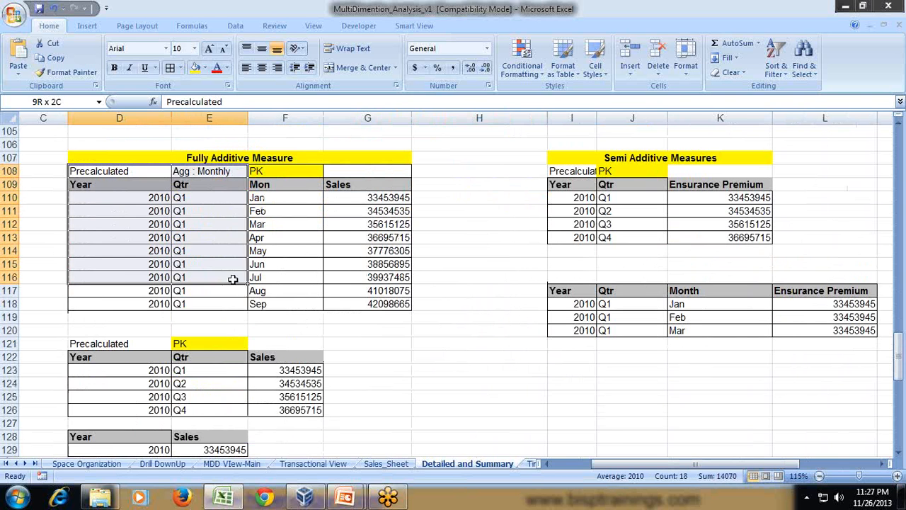
left_click(478, 237)
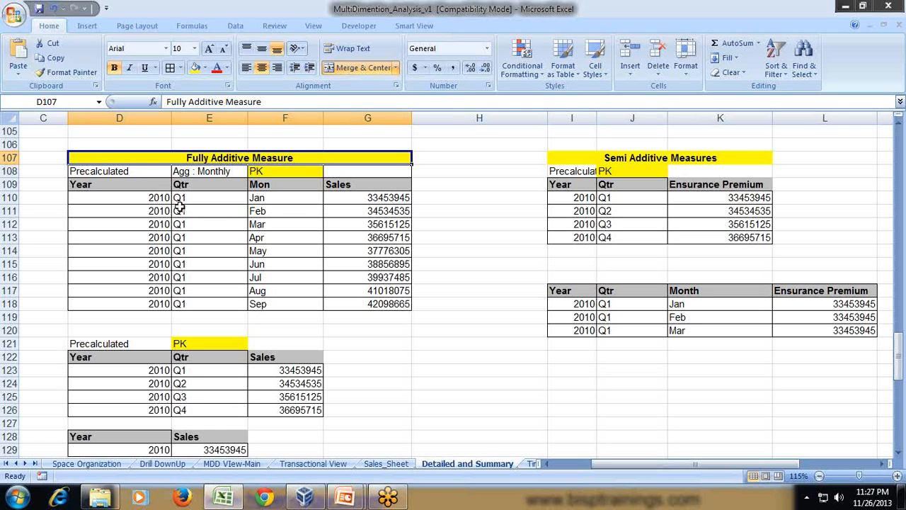
left_click(354, 184)
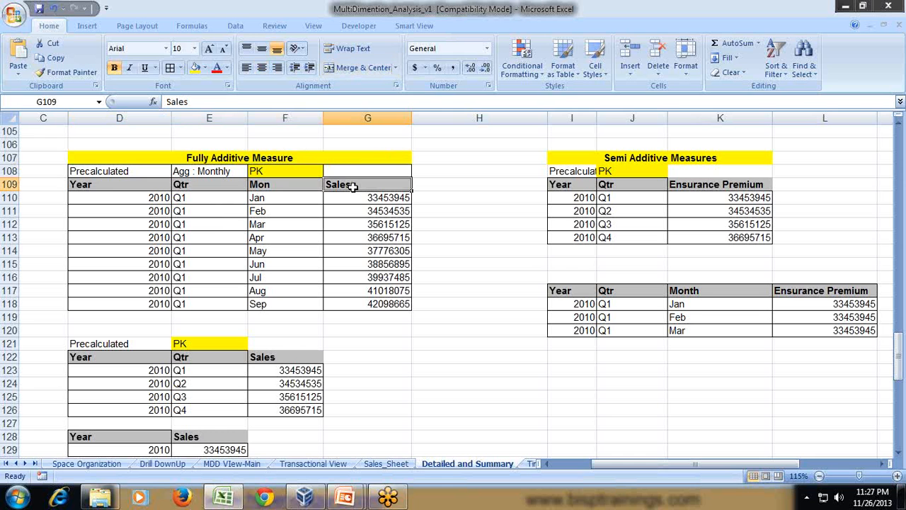
mouse_move(111, 181)
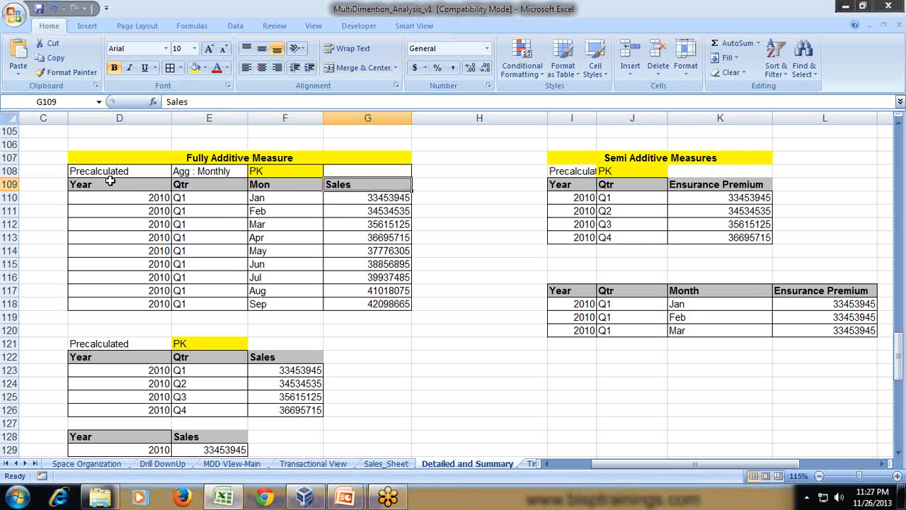
mouse_move(161, 188)
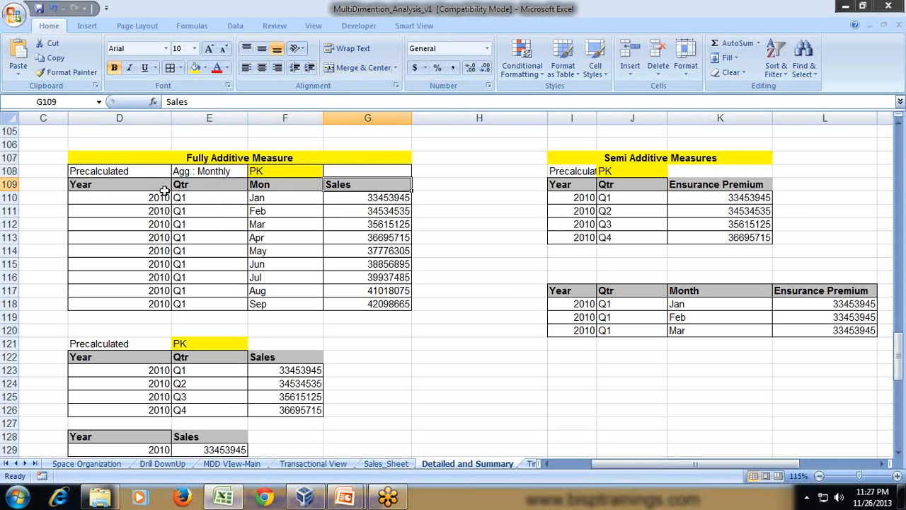
left_click(119, 184)
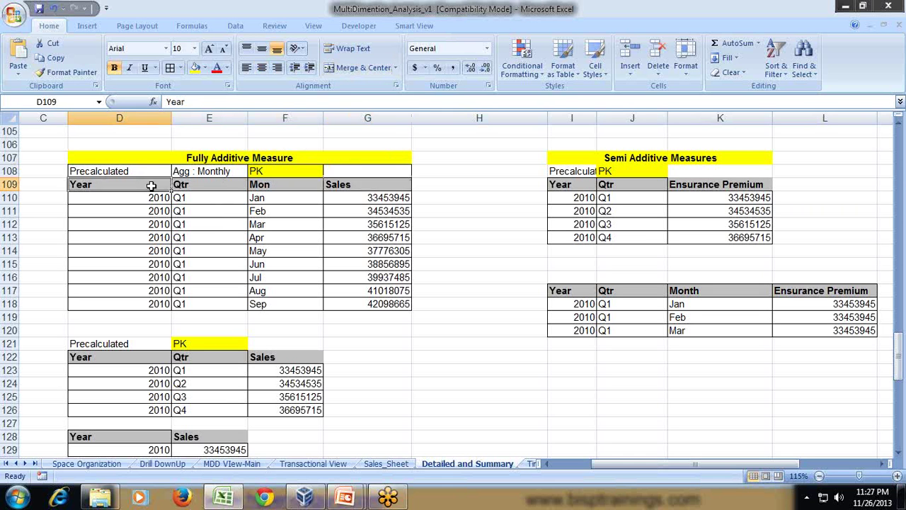
left_click(285, 184)
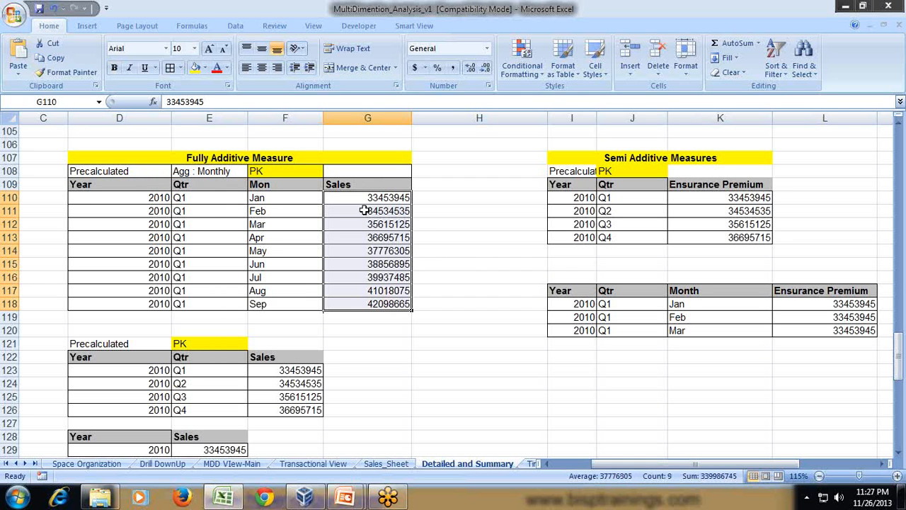
scroll("down", 3)
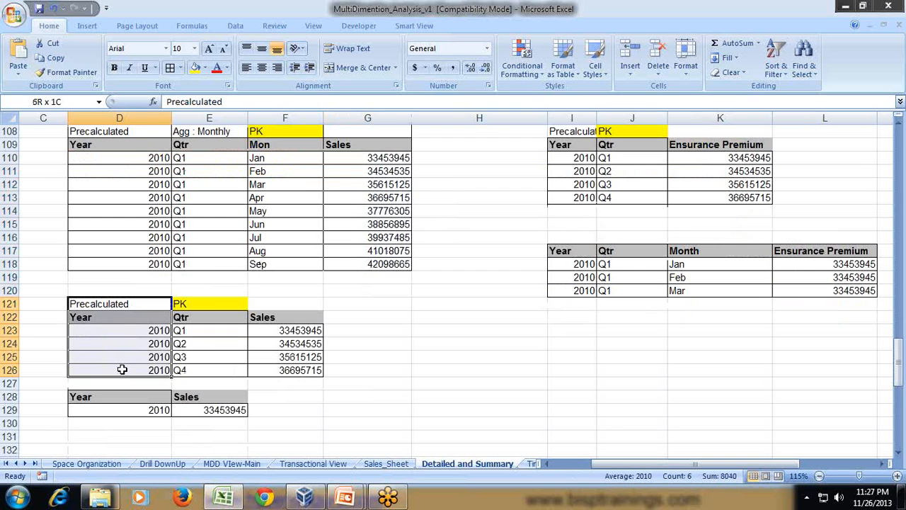
left_click(368, 290)
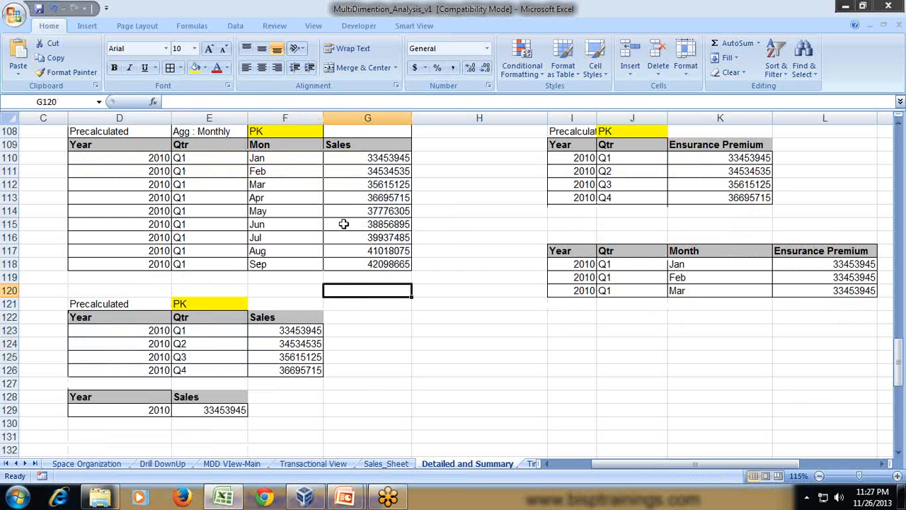
left_click(285, 170)
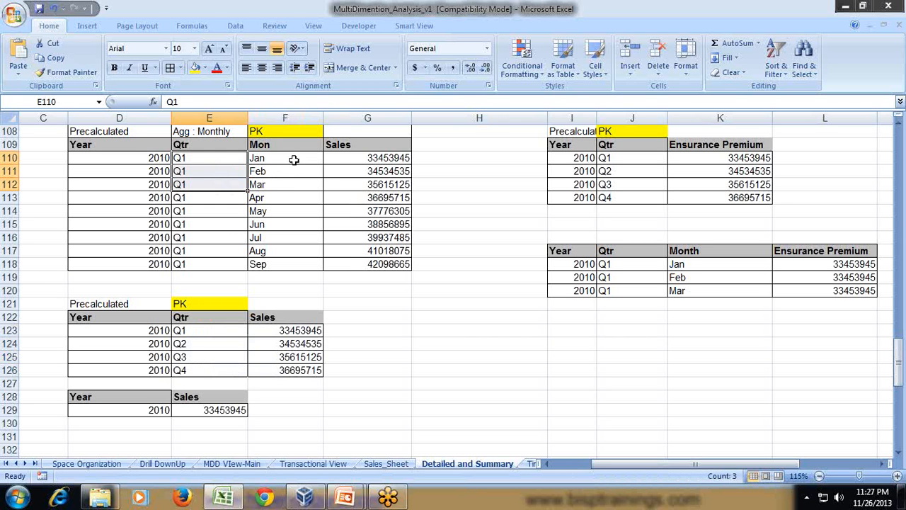
left_click(368, 170)
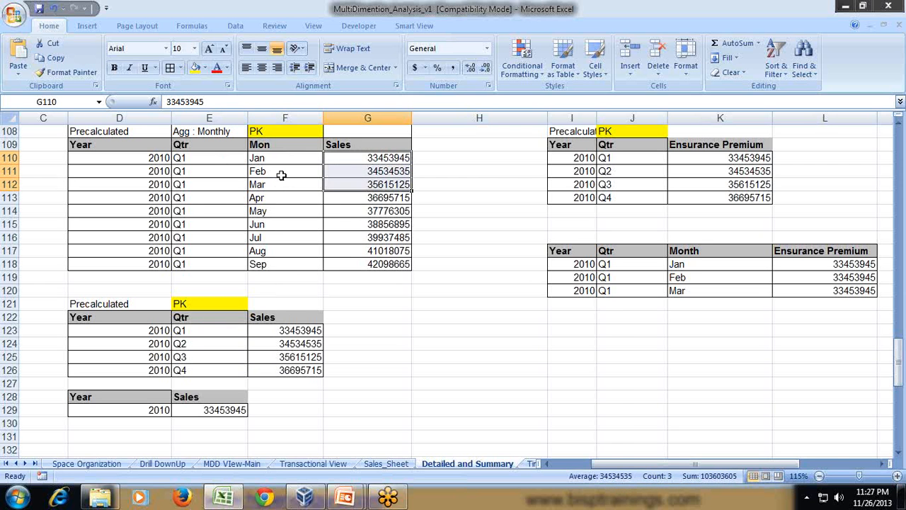
left_click(210, 170)
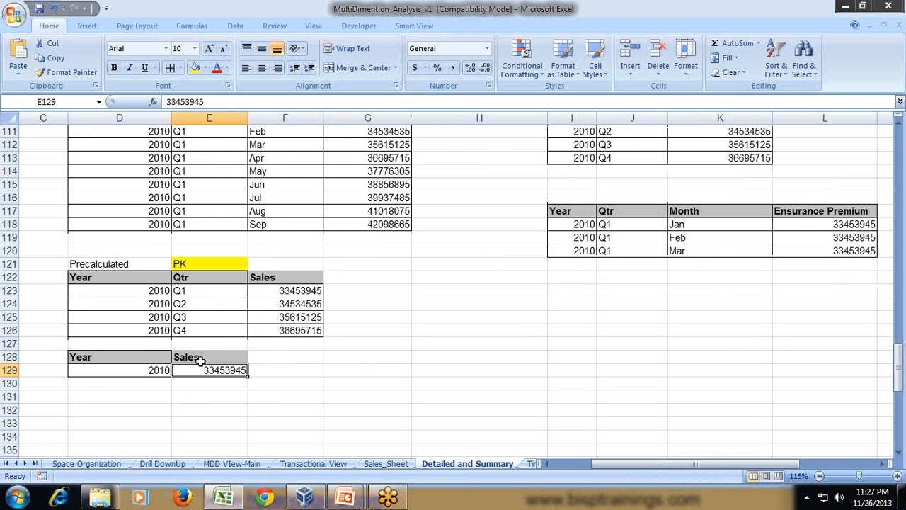
mouse_move(259, 303)
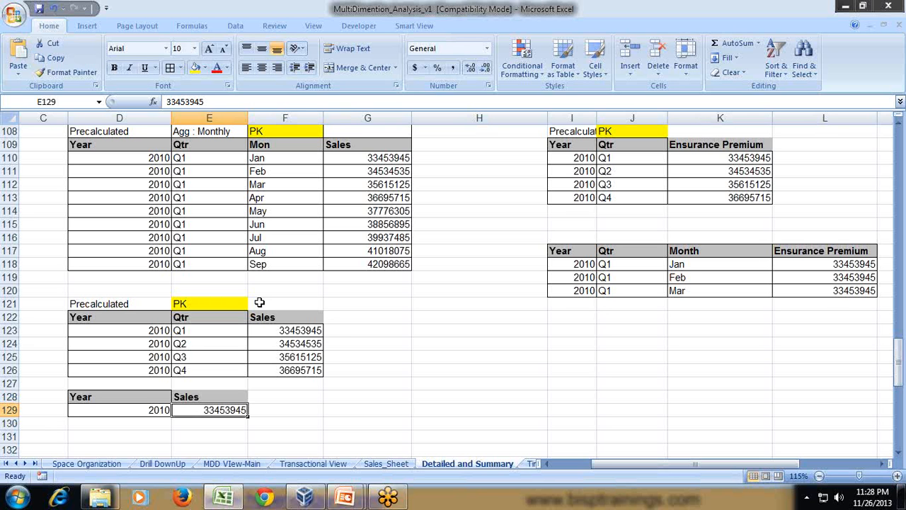
mouse_move(382, 296)
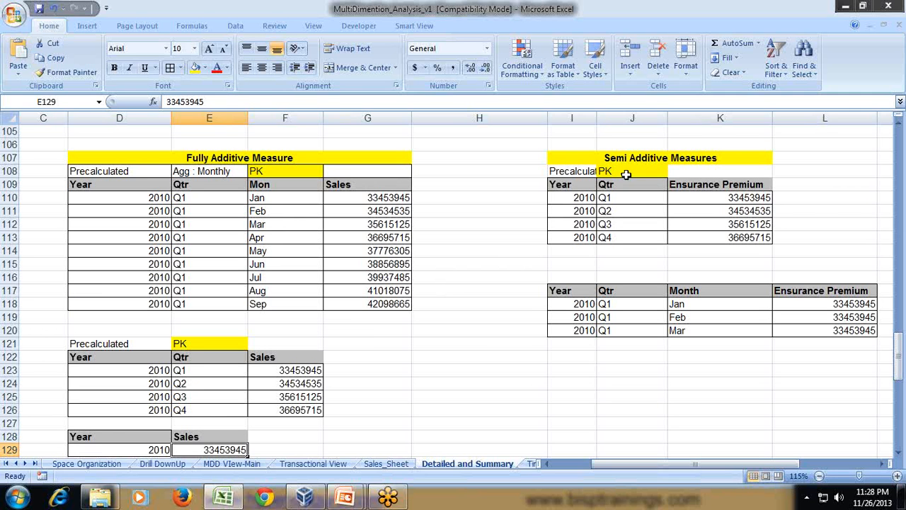
Walk through the semi-additive Ensurance Premium table: header, Q2 premium, quarter label, Year and 2010.
left_click(659, 158)
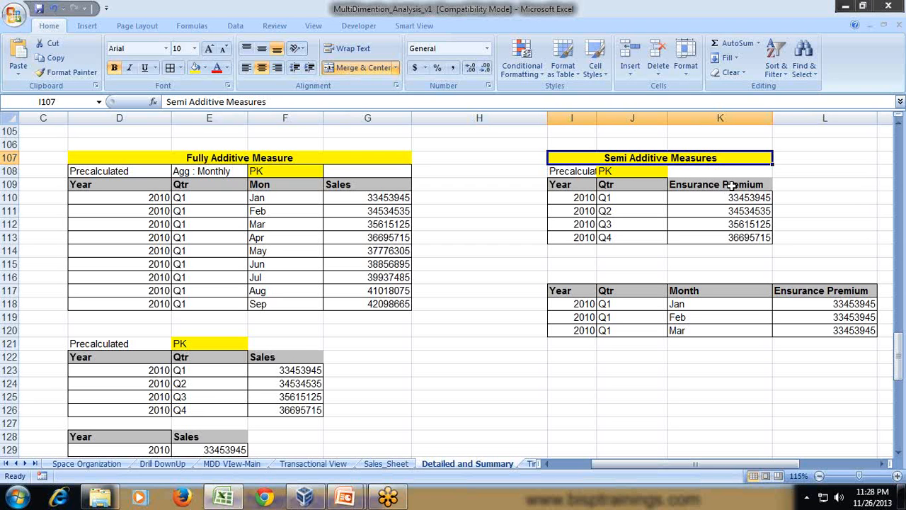
left_click(719, 184)
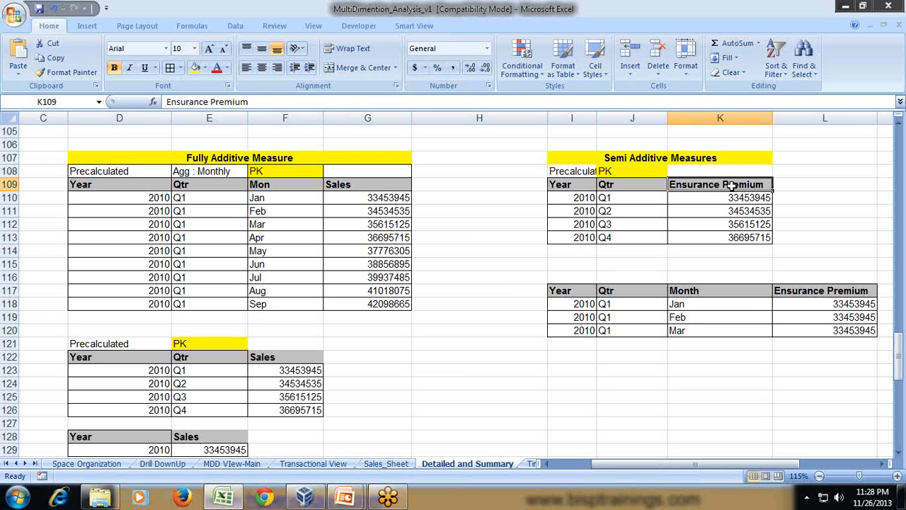
left_click_drag(572, 184, 571, 211)
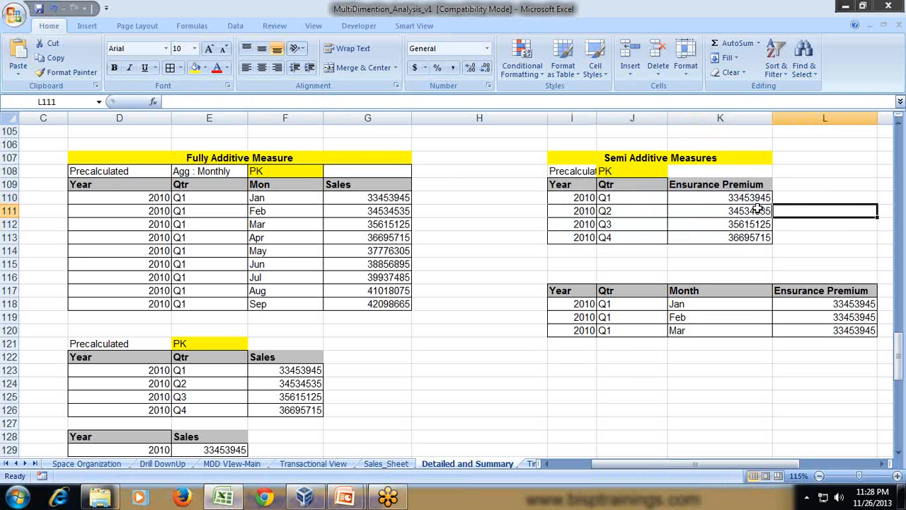
left_click(719, 209)
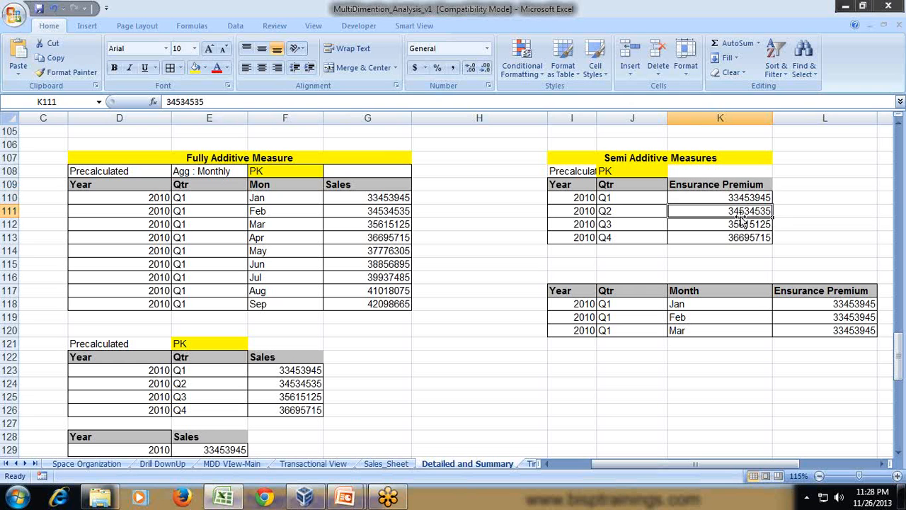
left_click(631, 210)
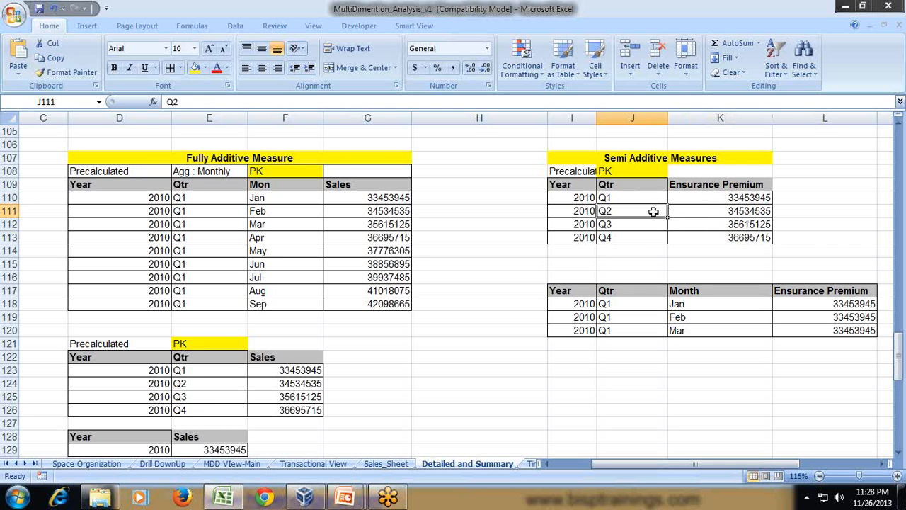
left_click(631, 224)
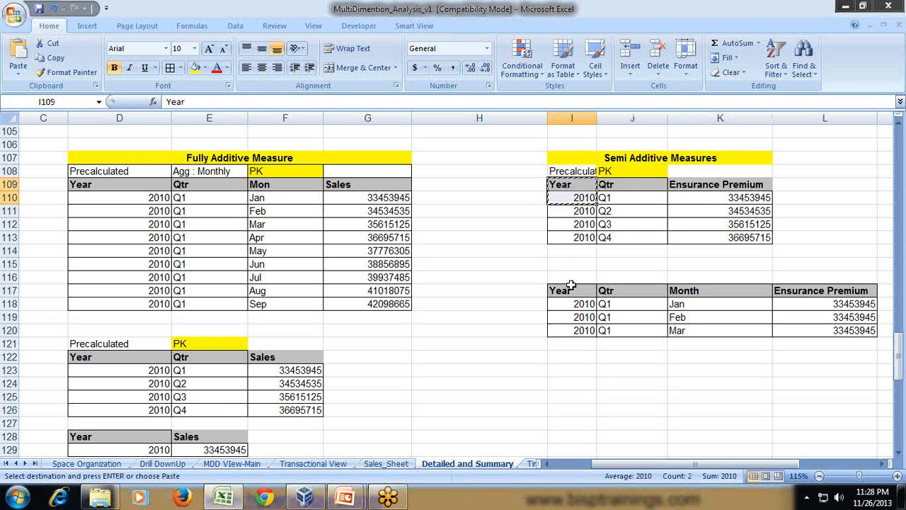
Choose cell I123 below the tables as the start of the new yearly summary table.
left_click(572, 371)
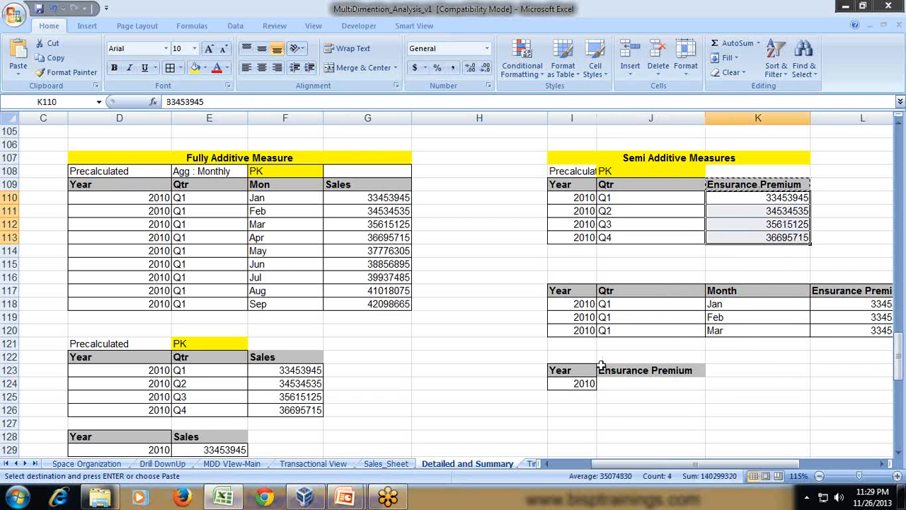
Compute the 2010 yearly Ensurance Premium as a SUM of the four quarterly premiums, giving 140299320.
left_click(646, 382)
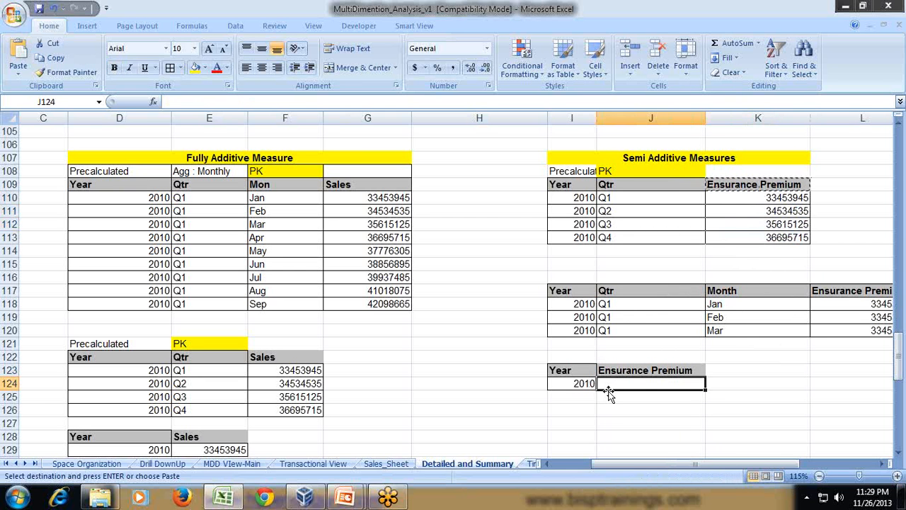
type("=")
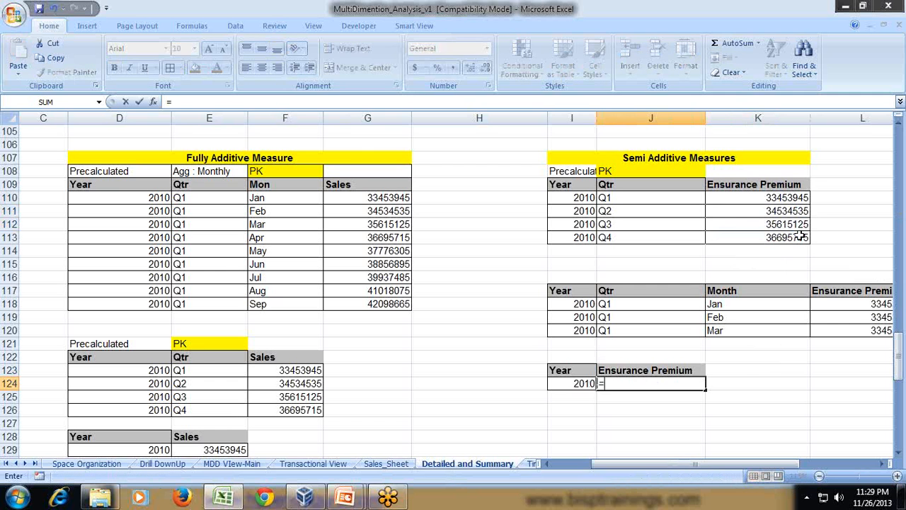
type("S")
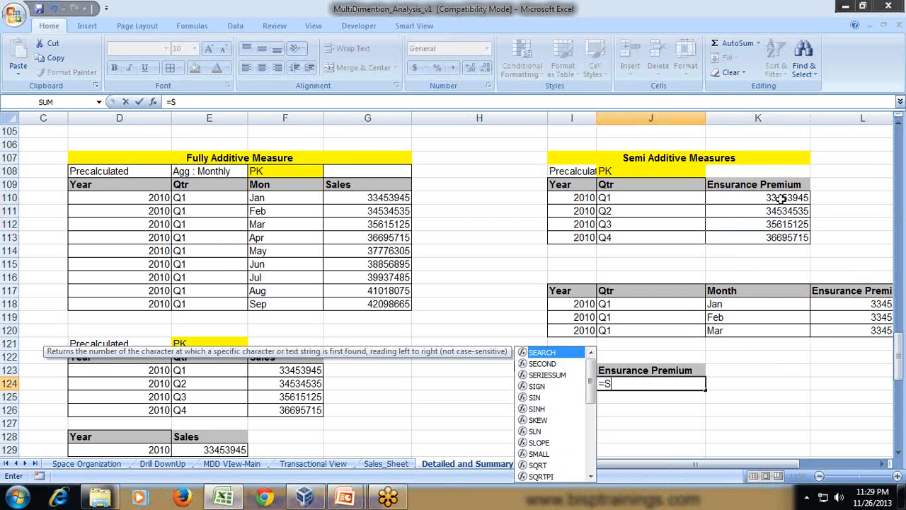
type("um(")
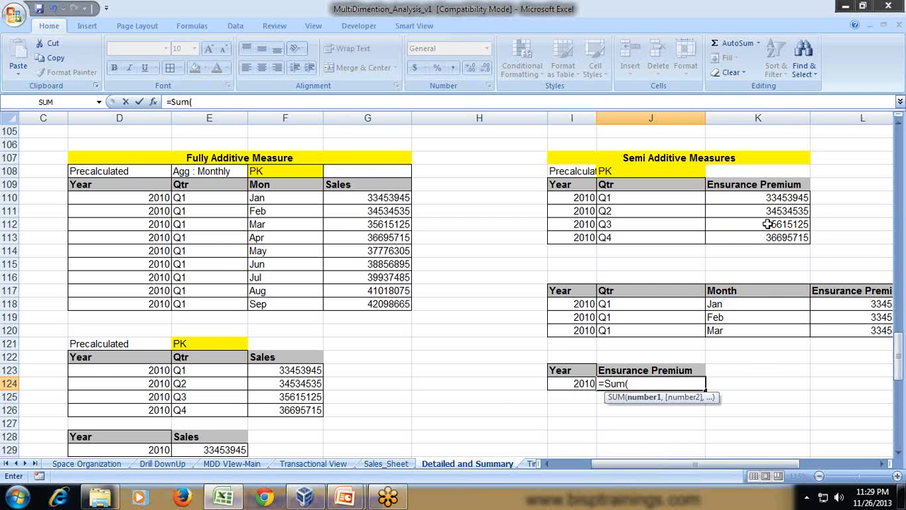
left_click_drag(759, 198, 758, 252)
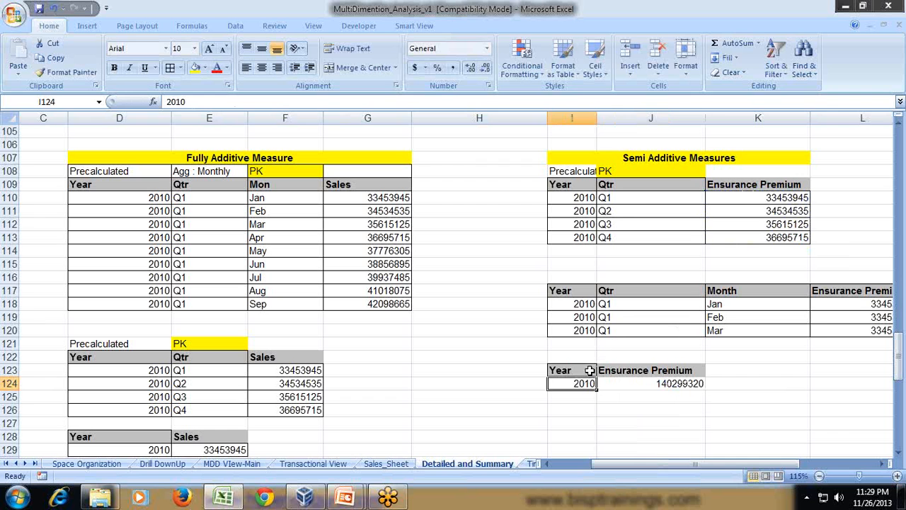
left_click(644, 198)
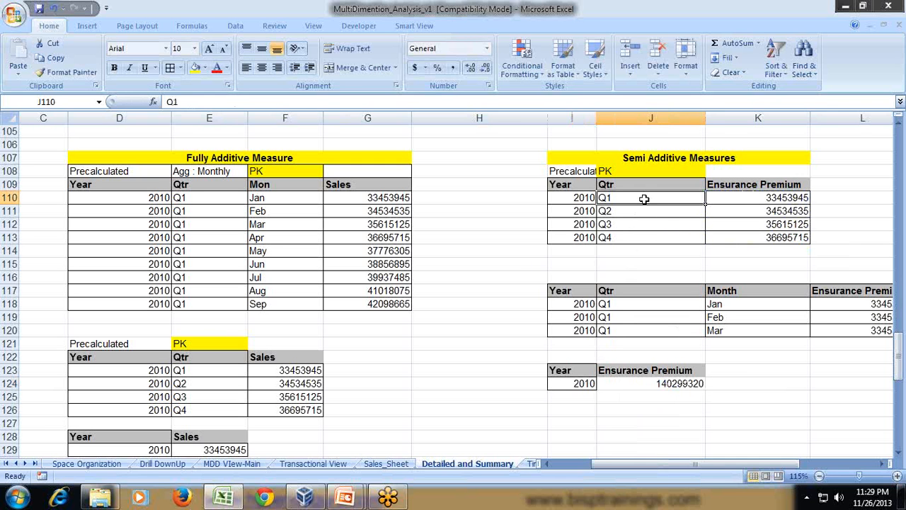
mouse_move(725, 198)
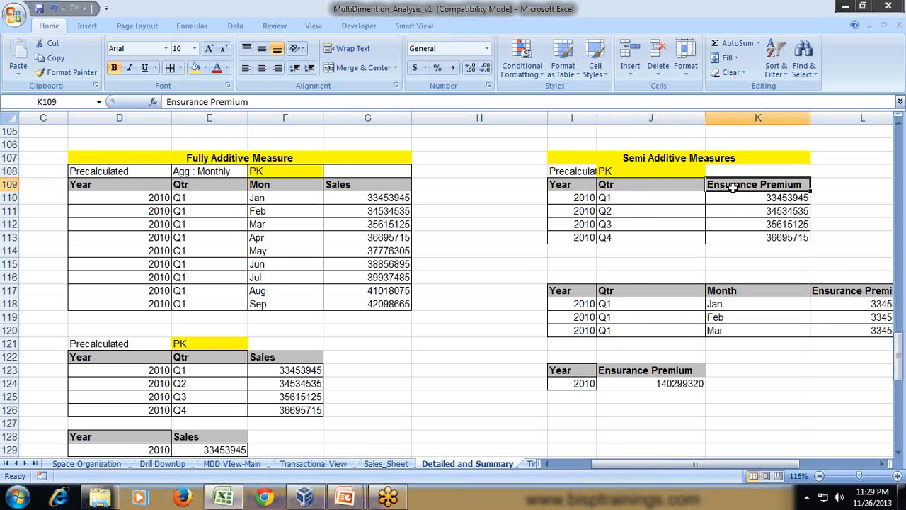
mouse_move(828, 394)
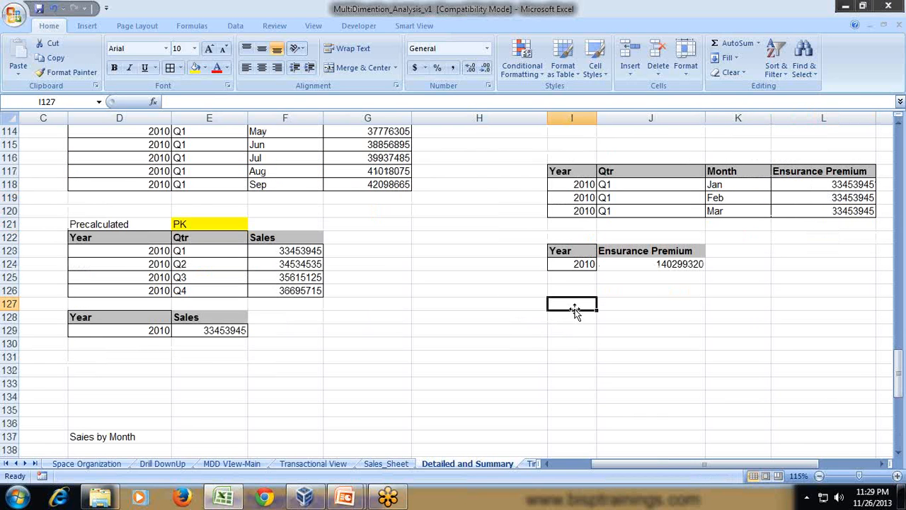
Enter a staggered Year, Qtr, Mon block with Sales beside each level and shade it green.
type("Year")
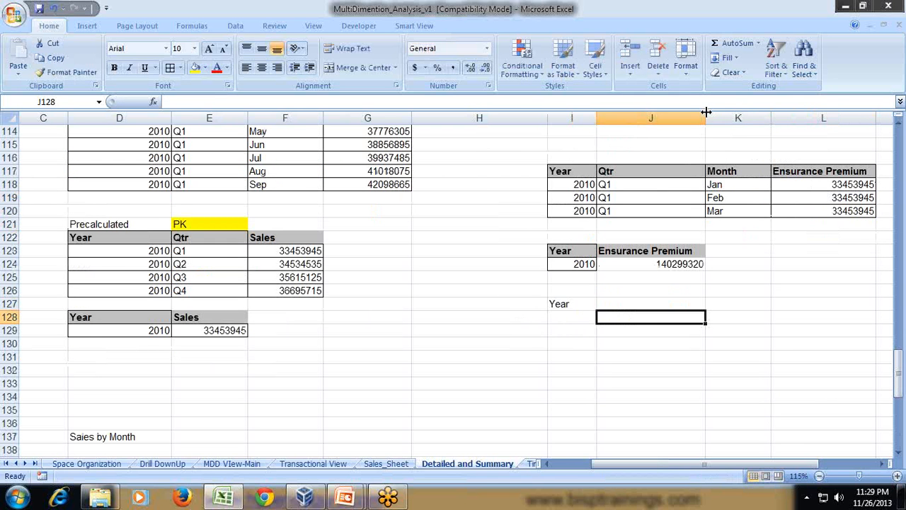
type("Qtr")
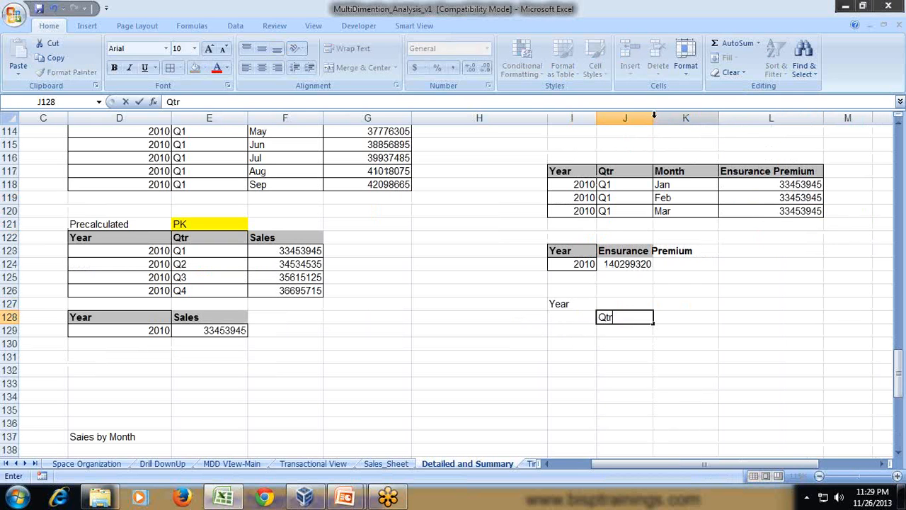
type("Month")
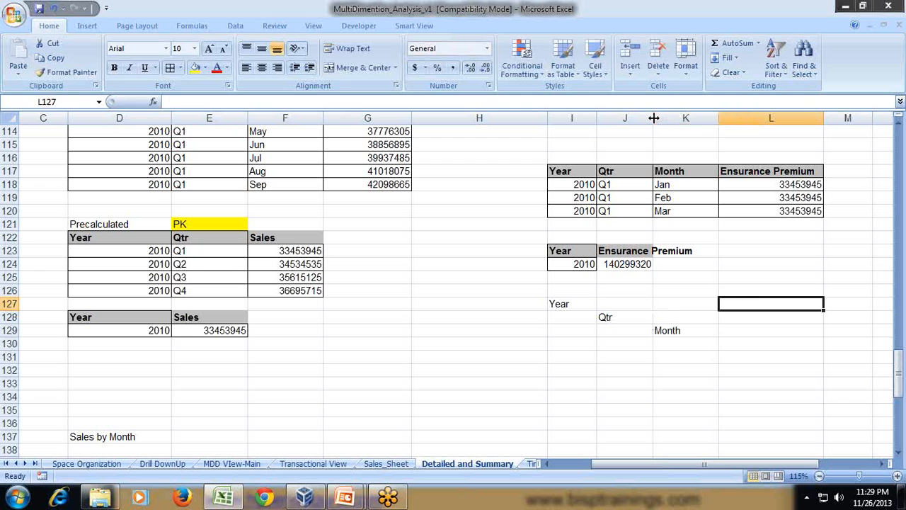
type("Sales")
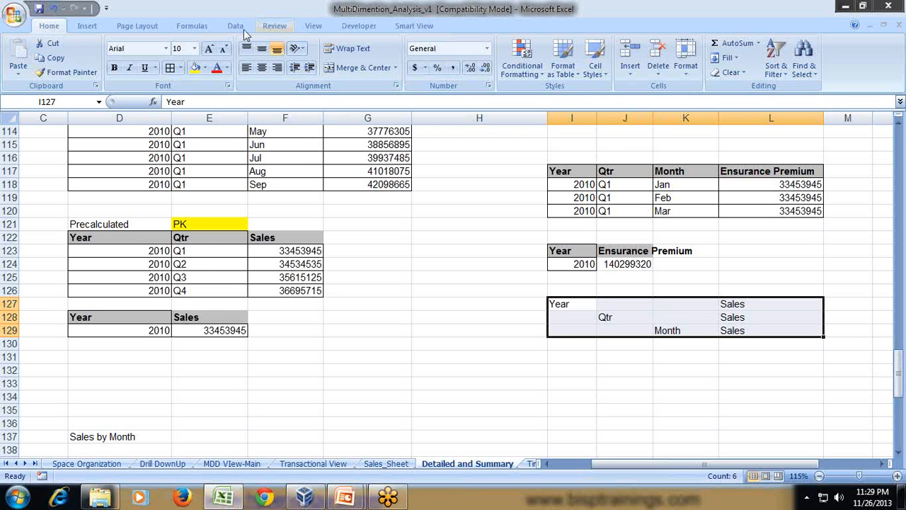
left_click(206, 68)
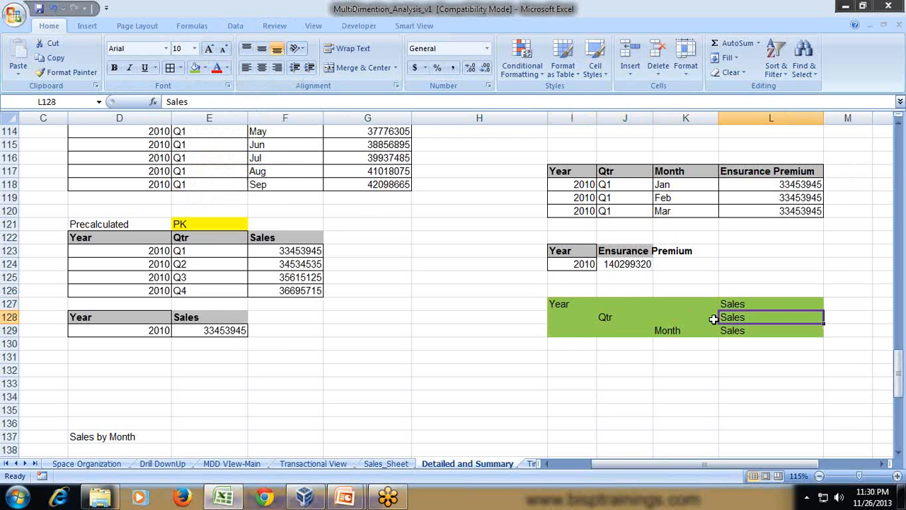
mouse_move(606, 358)
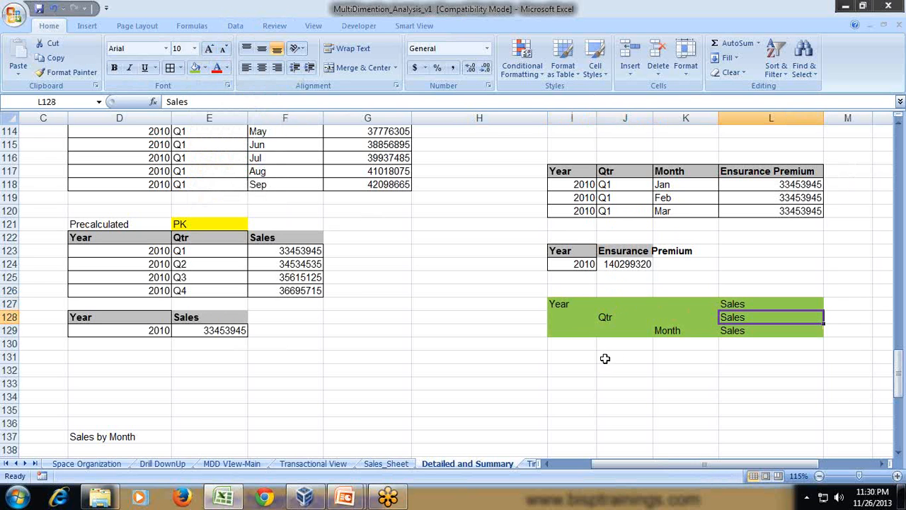
Add a second Year–Qtr–Month block with Ensurance Premium copied beside the Year and Qtr rows.
type("Year")
left_click(625, 370)
type("Qtr")
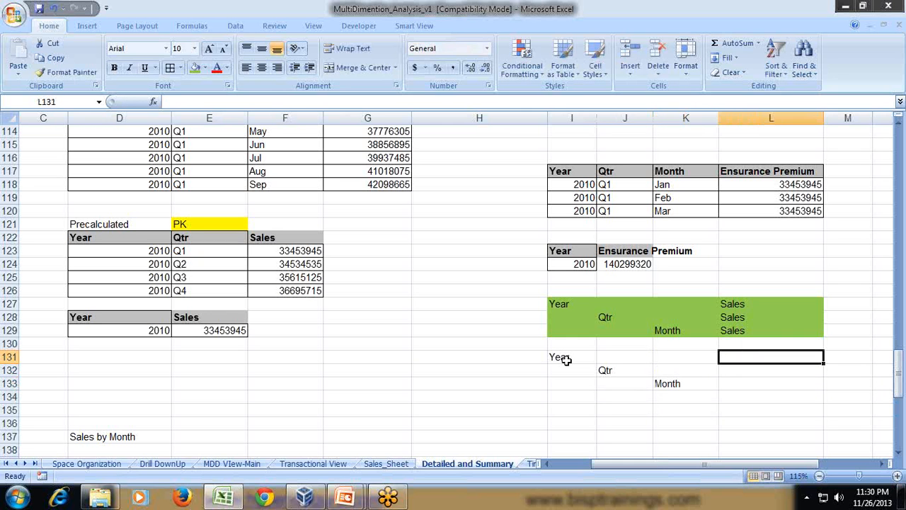
type("Ensurance Premium")
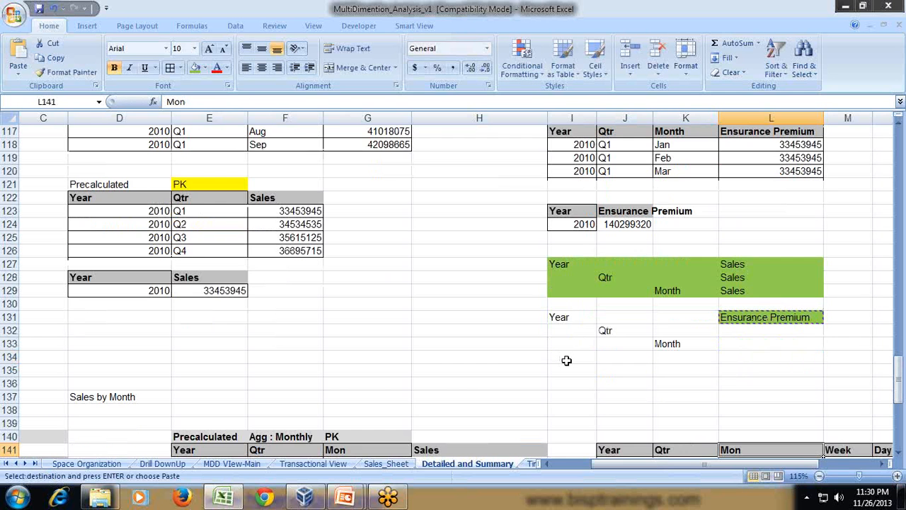
left_click(770, 344)
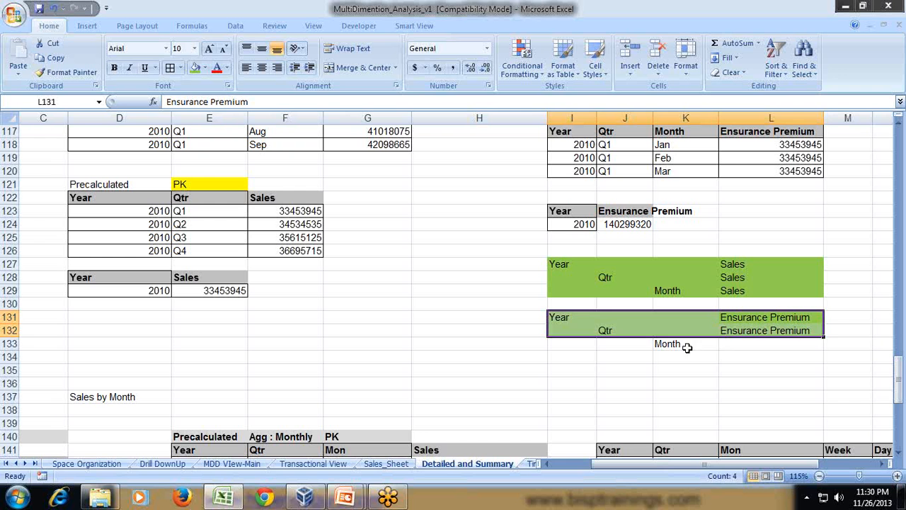
left_click(770, 344)
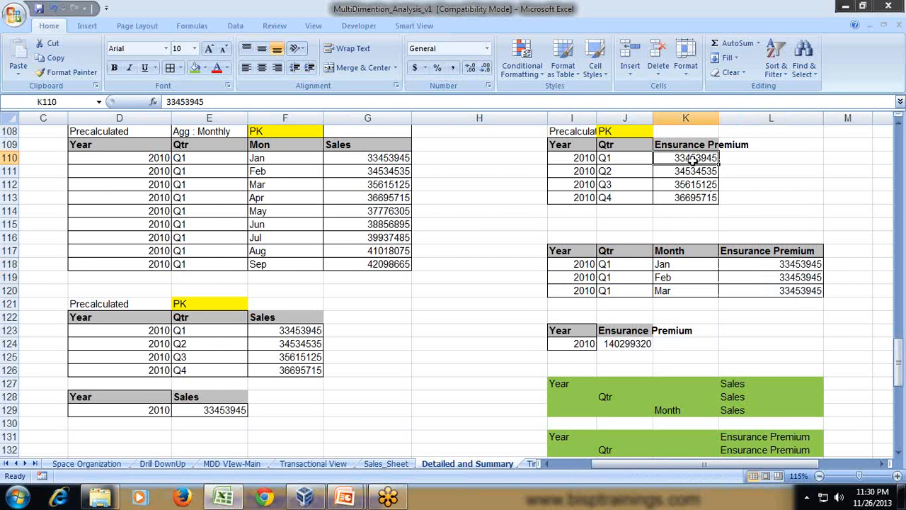
Compare the Q1 quarterly premium with the repeating Jan–Mar monthly premiums and their status-bar sum.
left_click(624, 157)
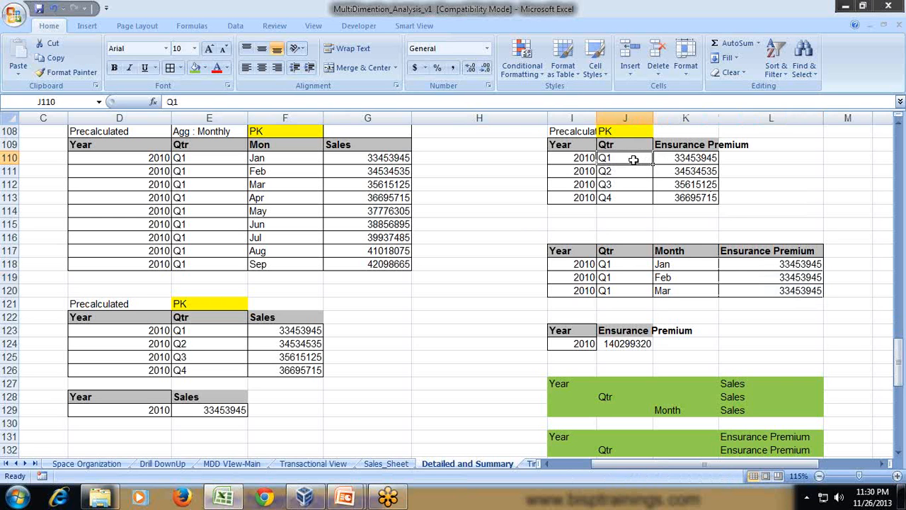
mouse_move(753, 263)
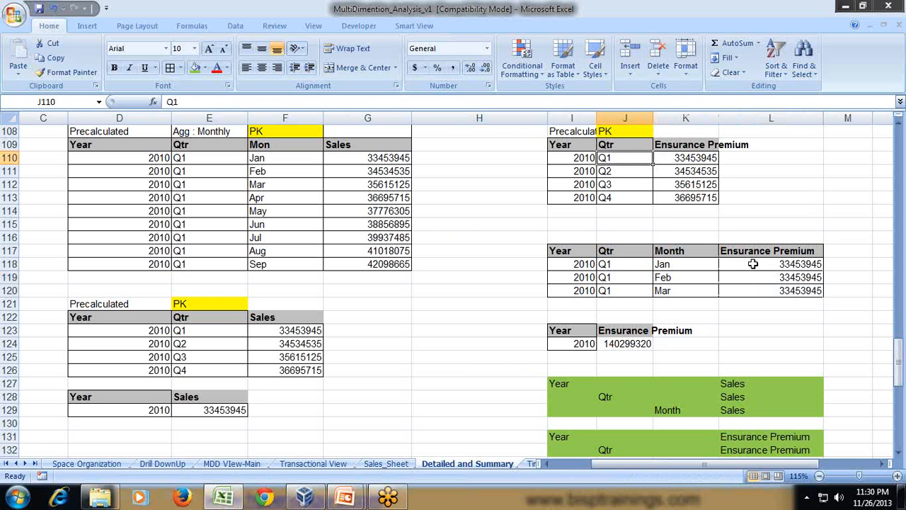
left_click(770, 290)
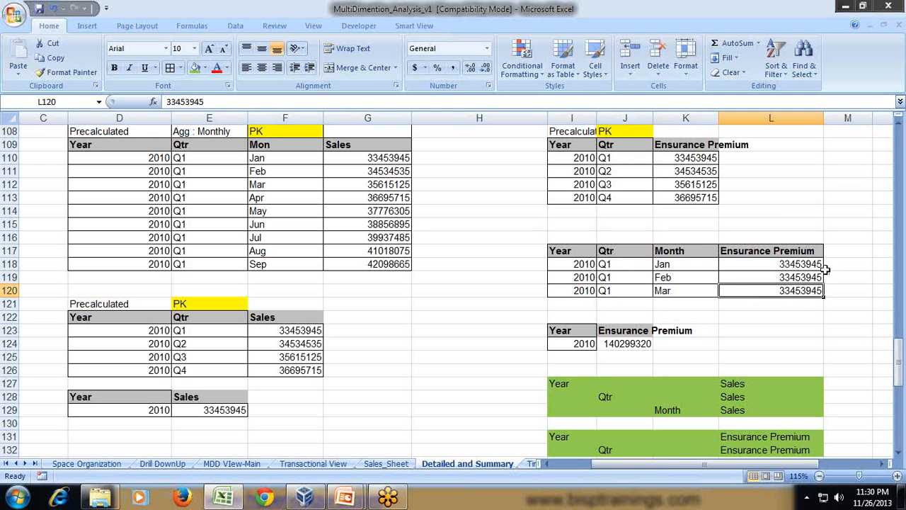
left_click_drag(770, 263, 770, 290)
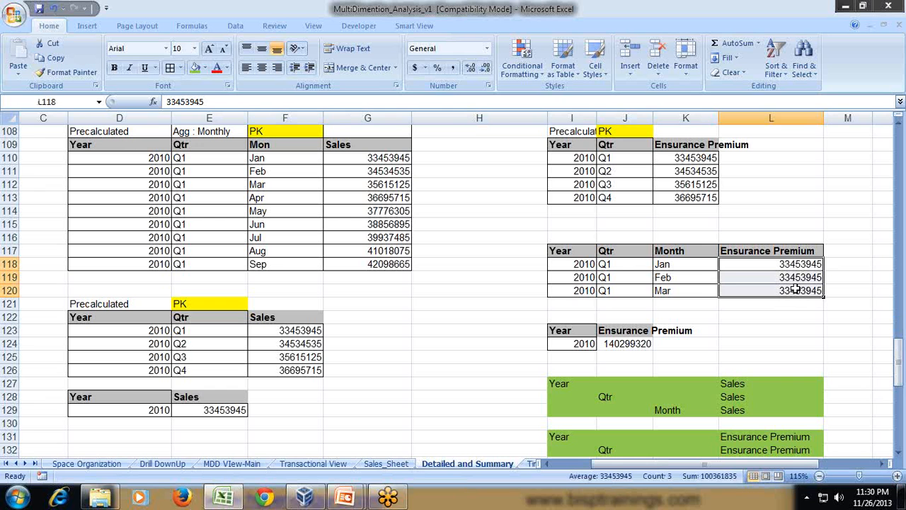
left_click(685, 291)
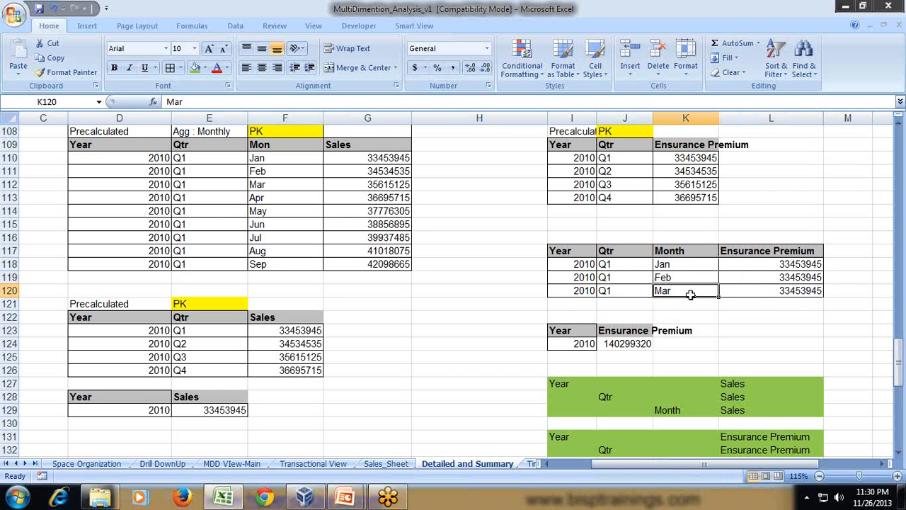
mouse_move(467, 402)
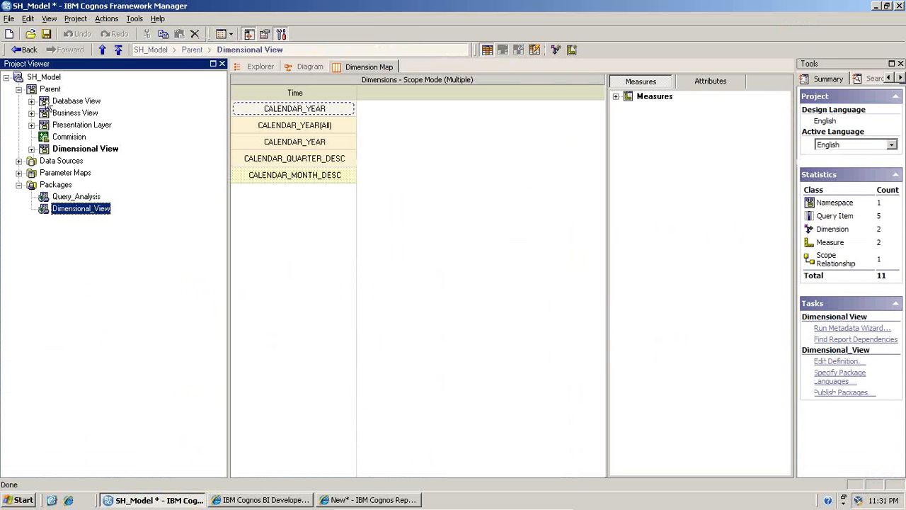
Switch Database View to Diagram and review the PRODUCTS, TIMES and SALES query subjects and their joins.
right_click(71, 101)
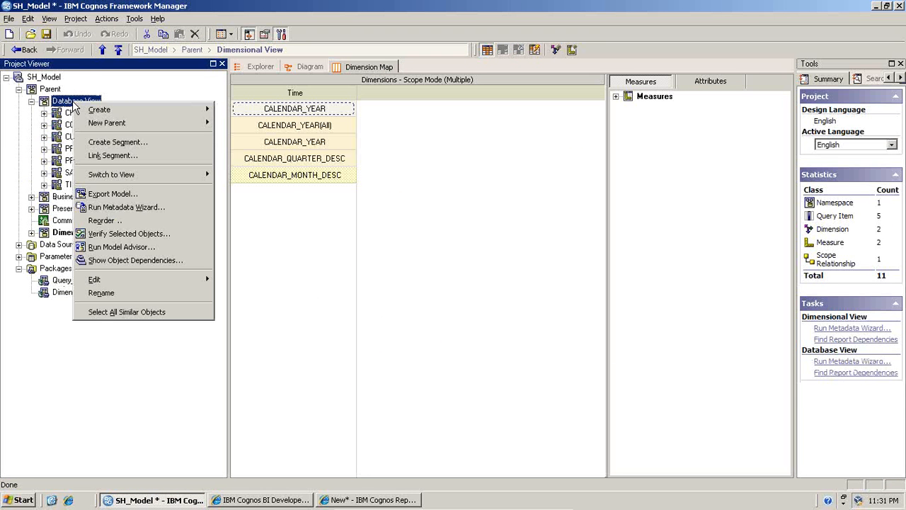
mouse_move(111, 174)
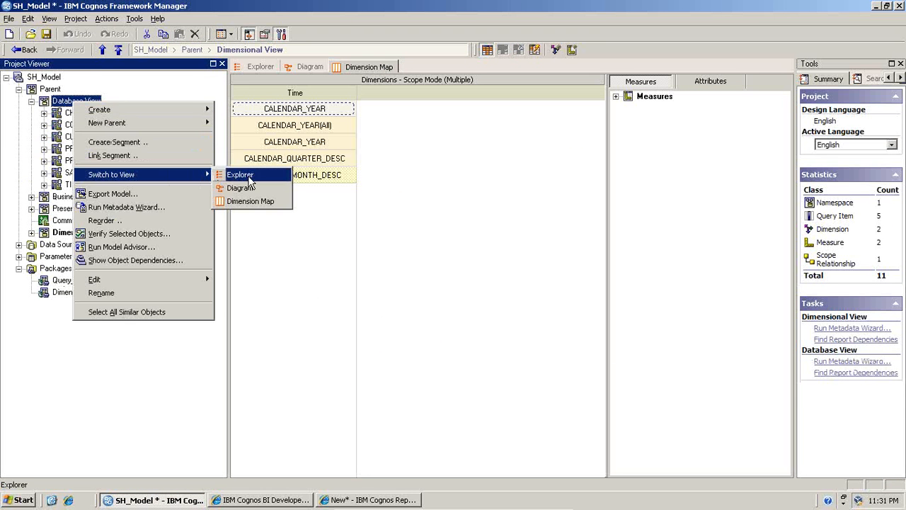
left_click(242, 186)
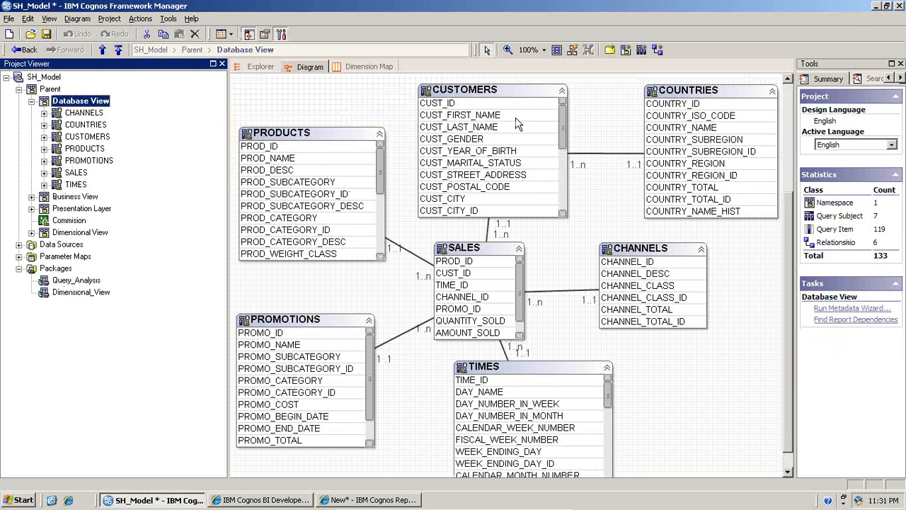
left_click(297, 133)
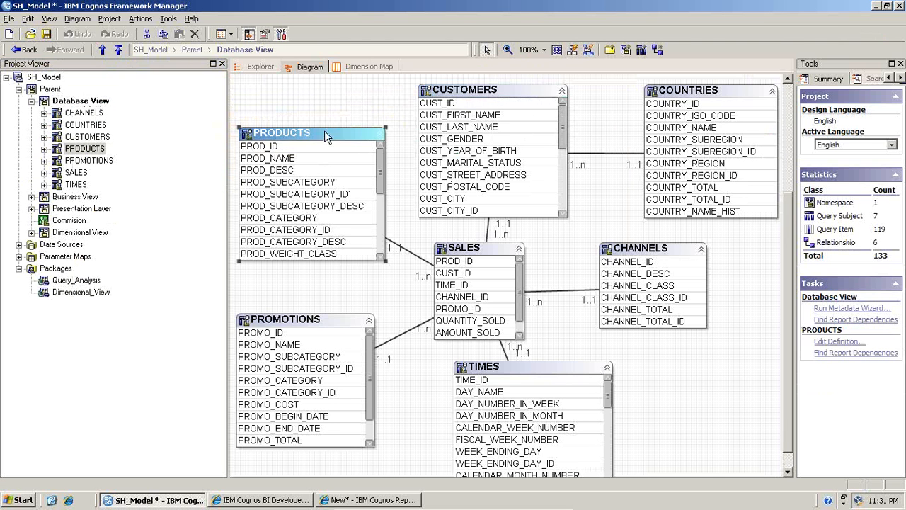
left_click(480, 367)
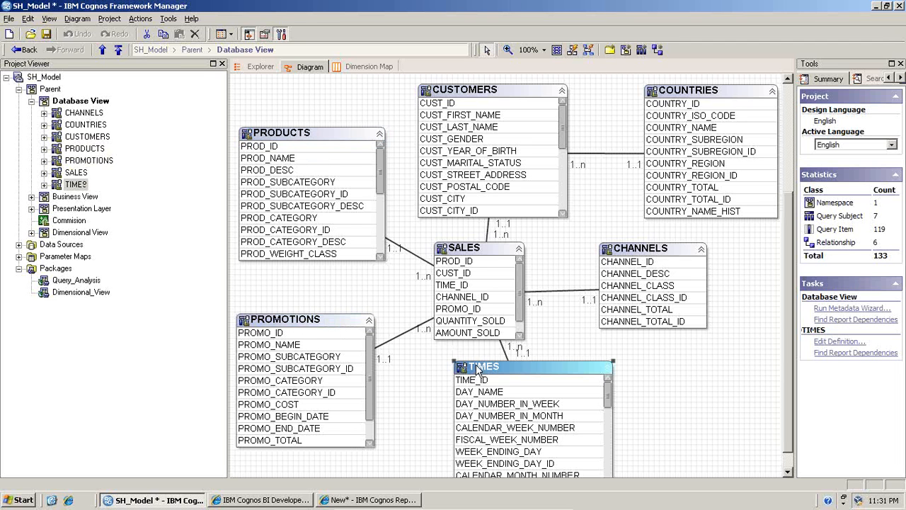
left_click(467, 248)
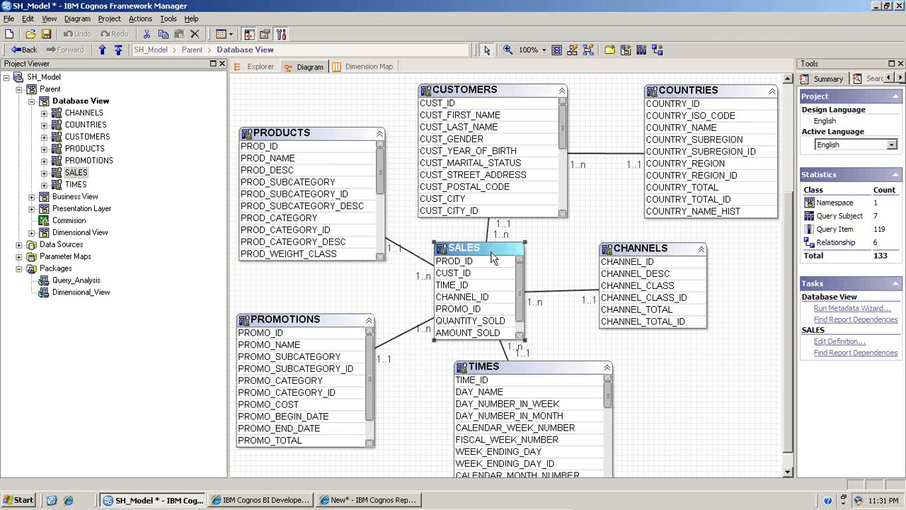
mouse_move(498, 289)
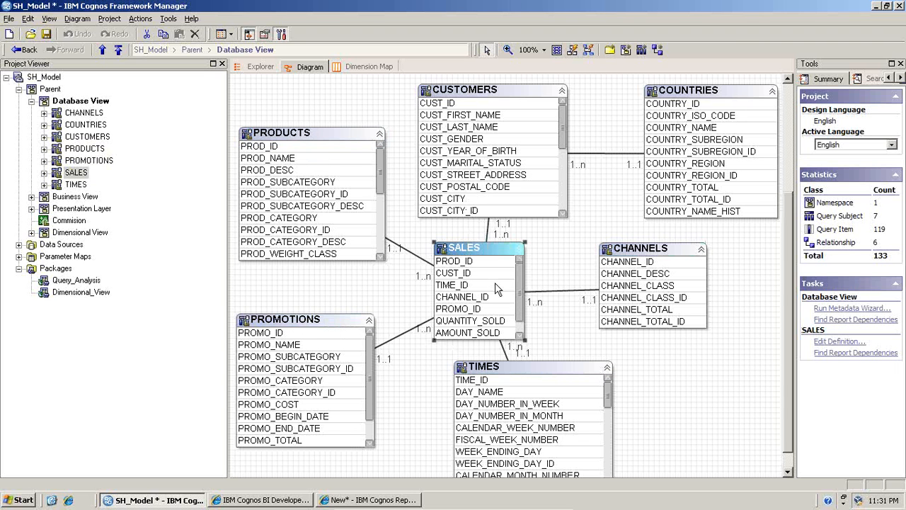
mouse_move(490, 277)
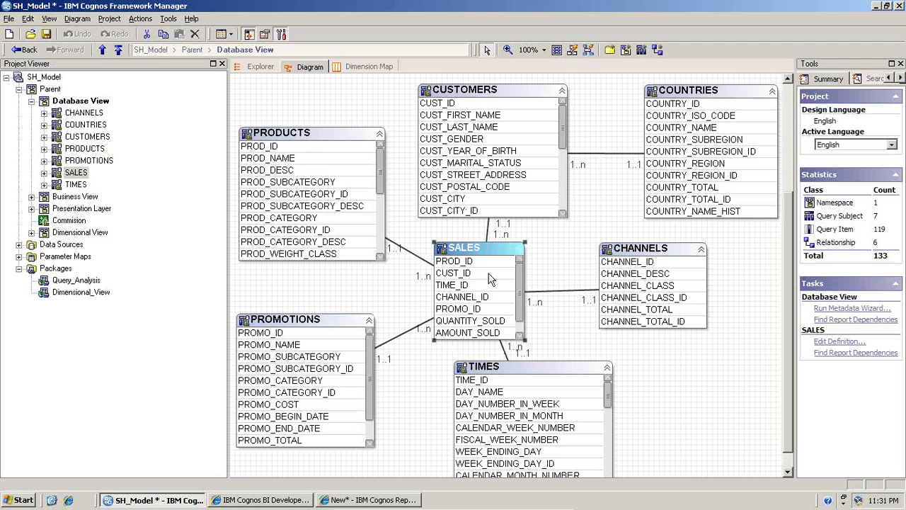
mouse_move(470, 249)
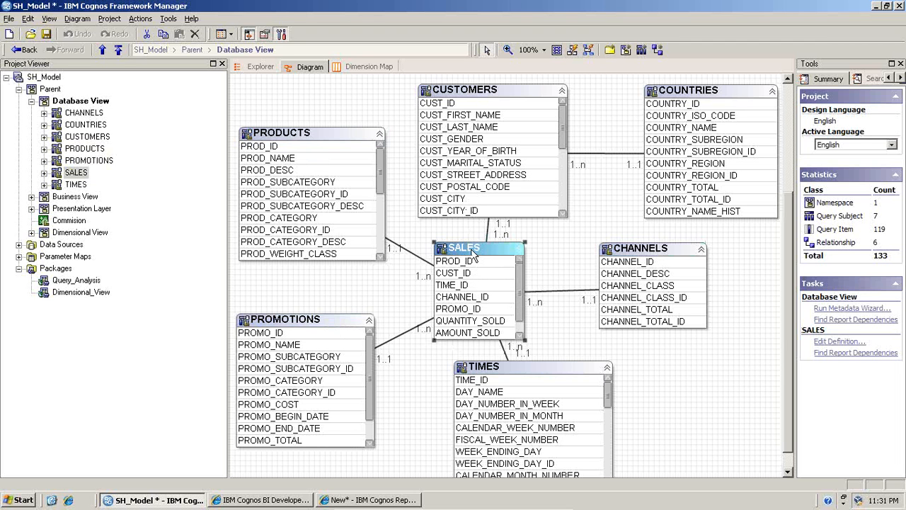
mouse_move(481, 261)
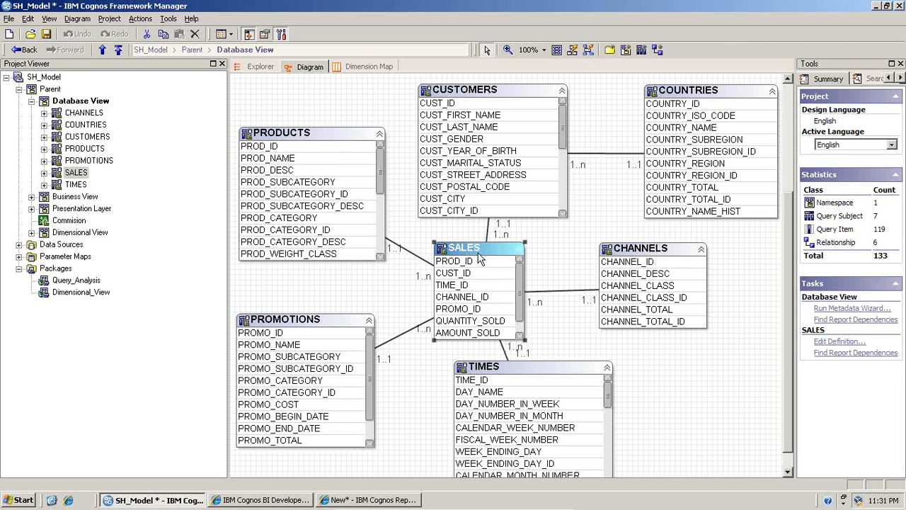
left_click(484, 365)
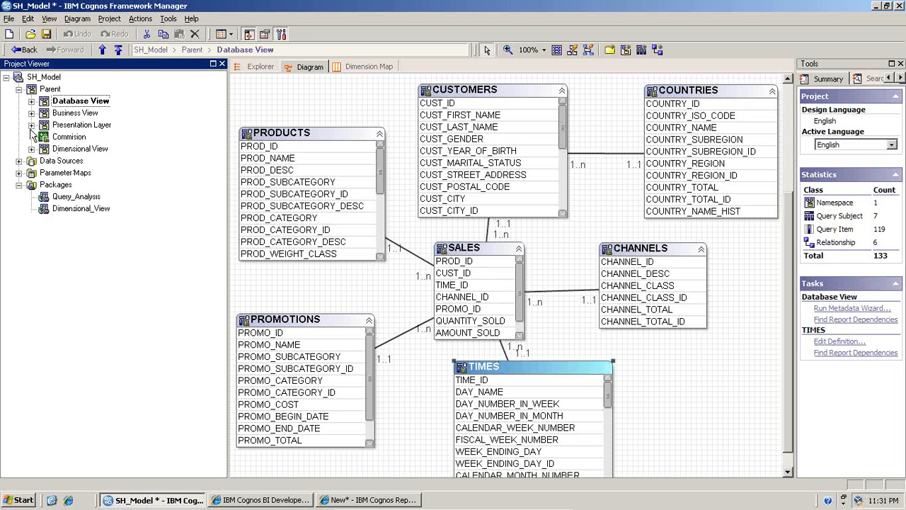
Expand Dimensional View to show Time's CALENDAR_YEAR levels and the AMOUNT_SOLD and Ensurance Premium measures.
left_click(33, 149)
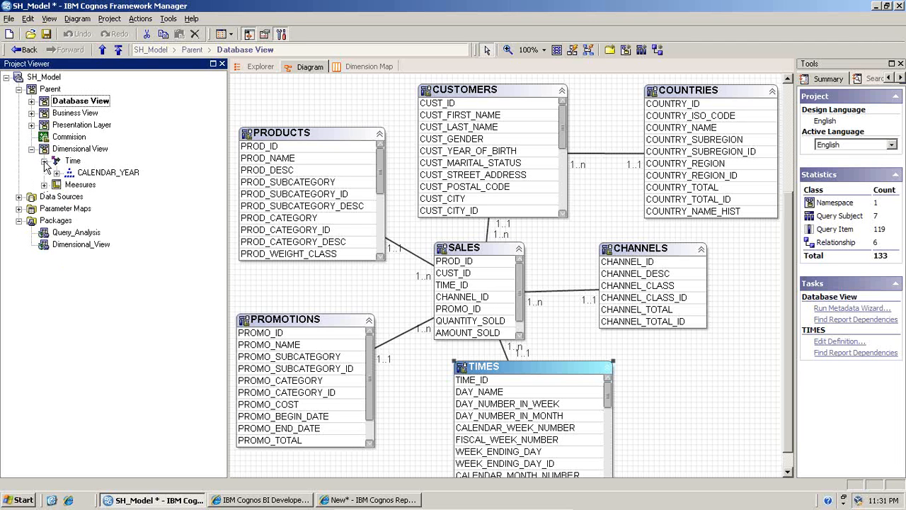
left_click(44, 162)
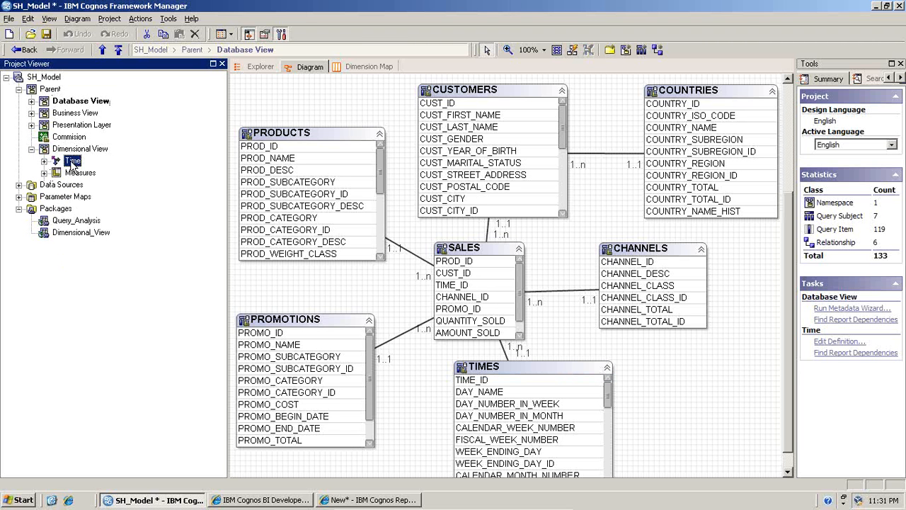
left_click(79, 149)
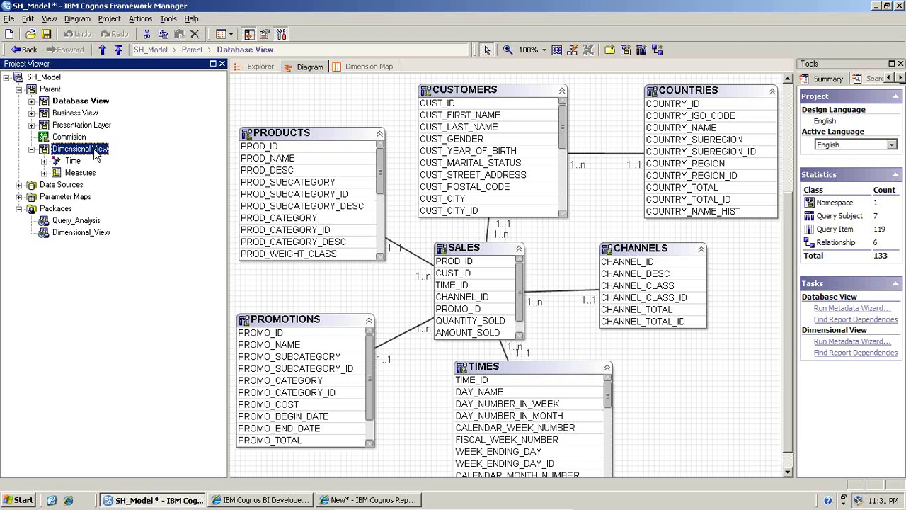
left_click(45, 162)
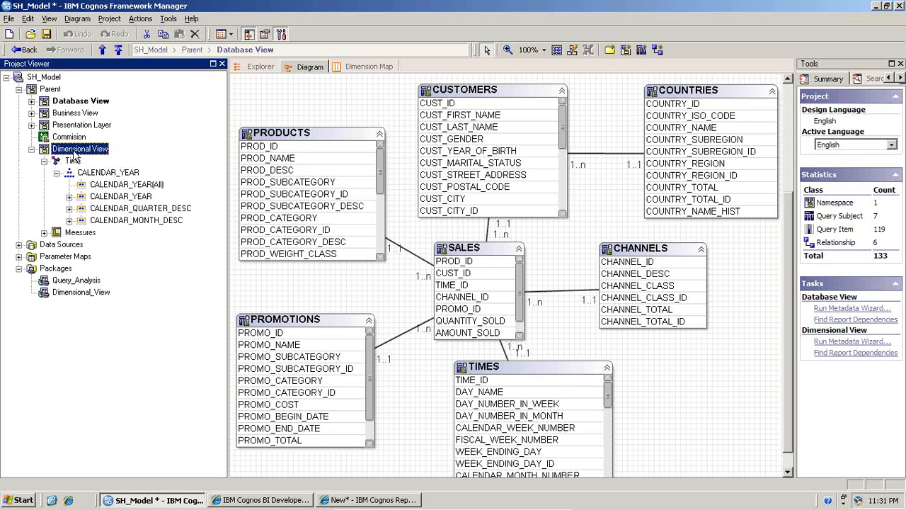
left_click(45, 232)
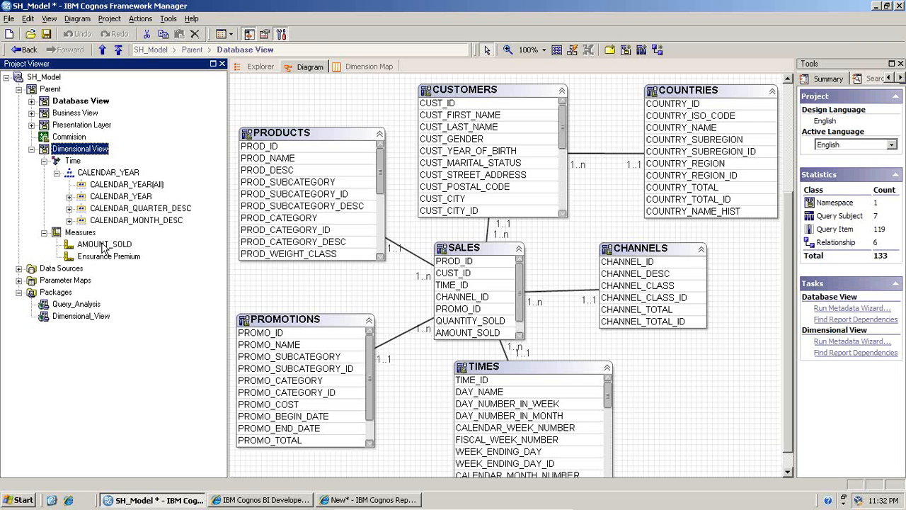
mouse_move(68, 127)
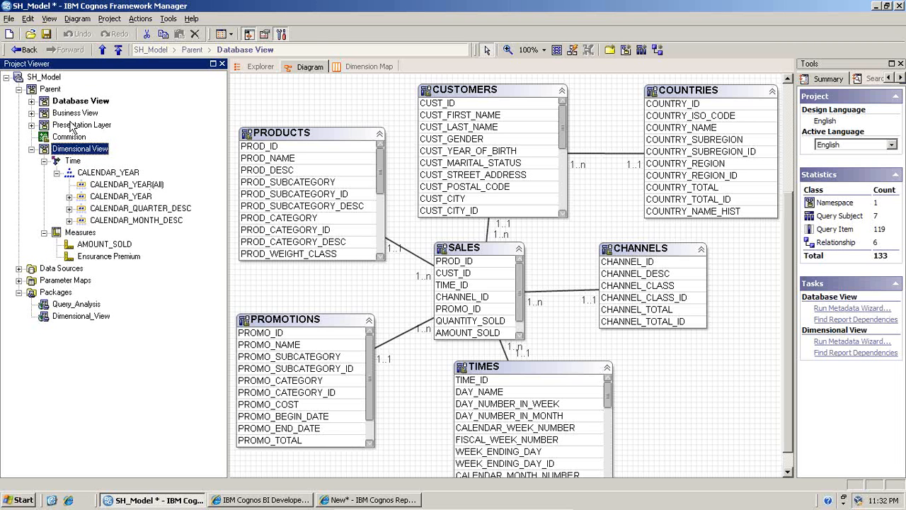
Switch Dimensional View to Diagram and select the Measures dimension linked to Time by a scope relationship.
right_click(79, 149)
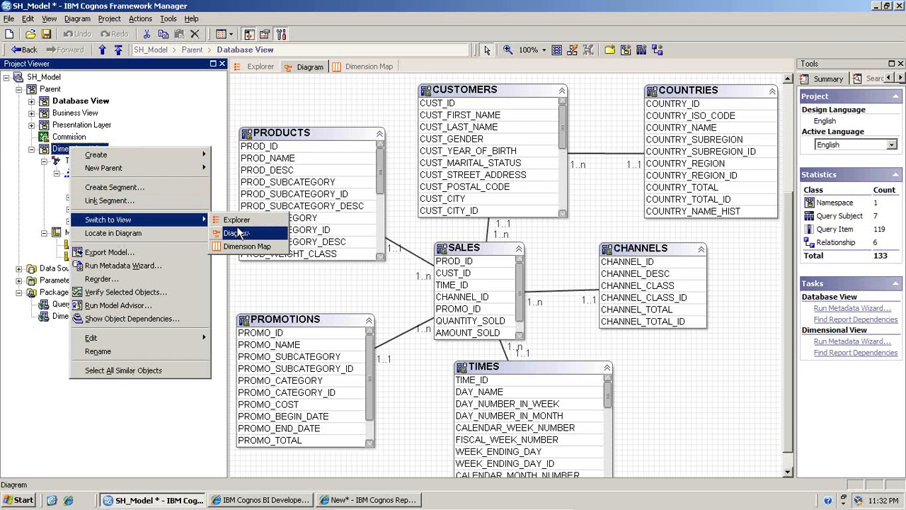
left_click(235, 232)
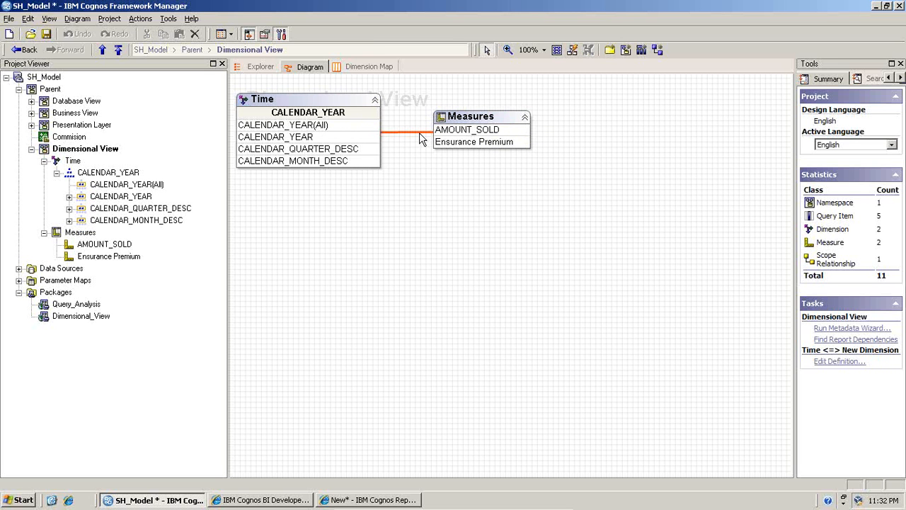
mouse_move(439, 133)
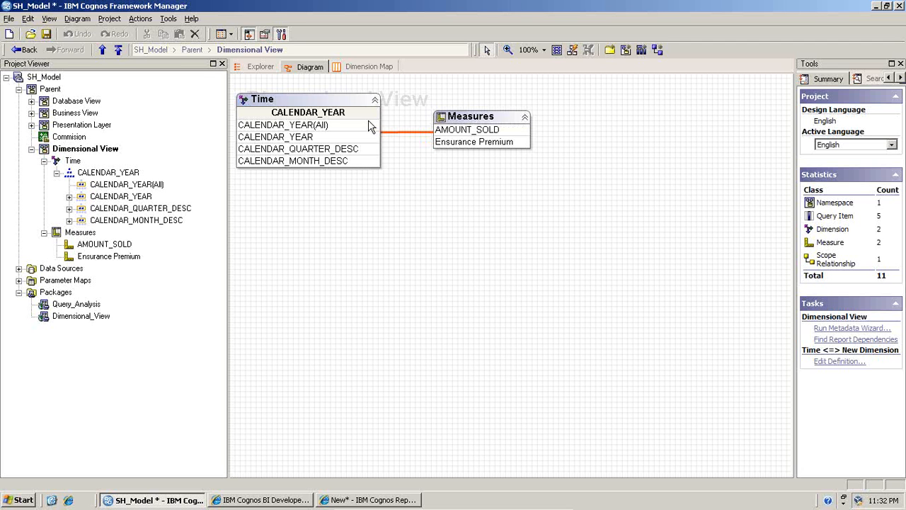
left_click(470, 116)
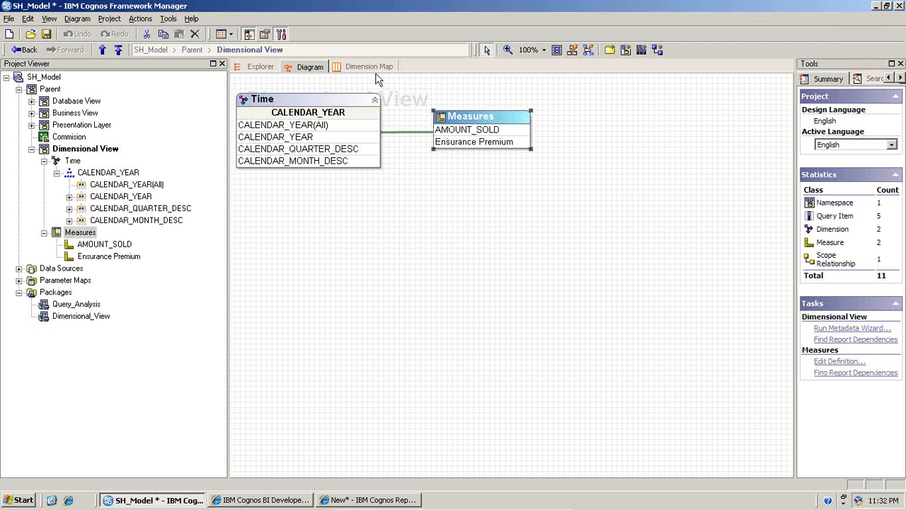
In the Dimension Map, scope Ensurance Premium down to the CALENDAR_QUARTER_DESC level of Time.
left_click(368, 67)
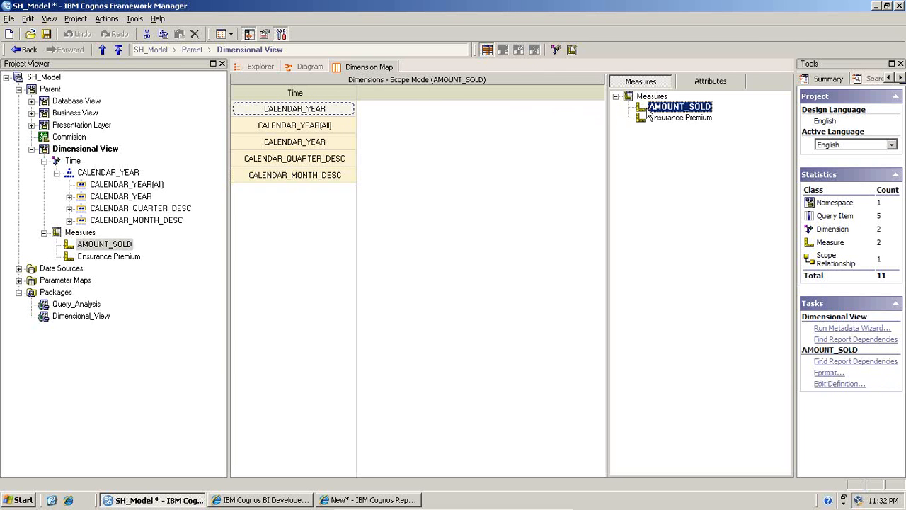
mouse_move(663, 122)
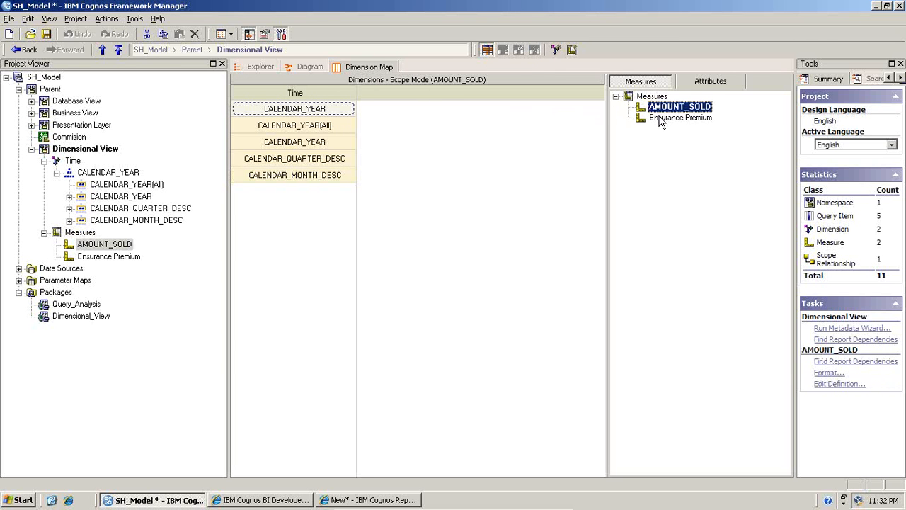
mouse_move(649, 111)
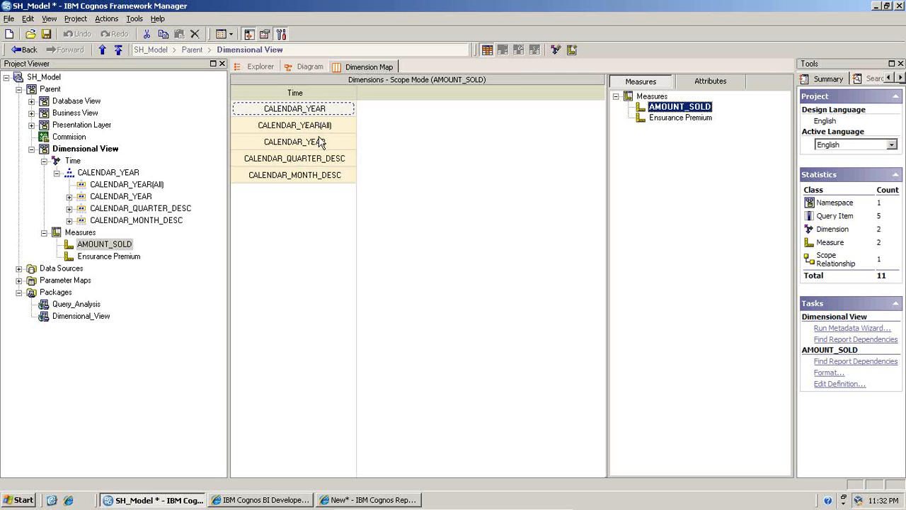
mouse_move(663, 121)
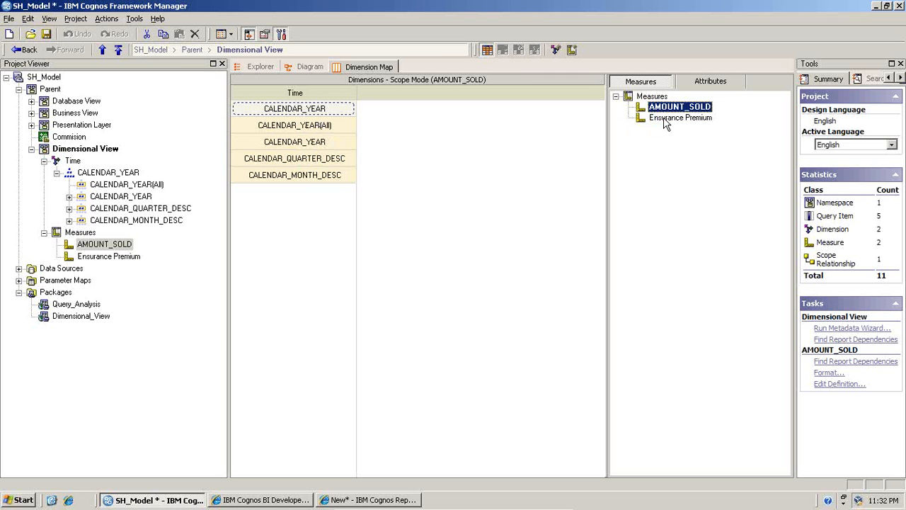
left_click(679, 117)
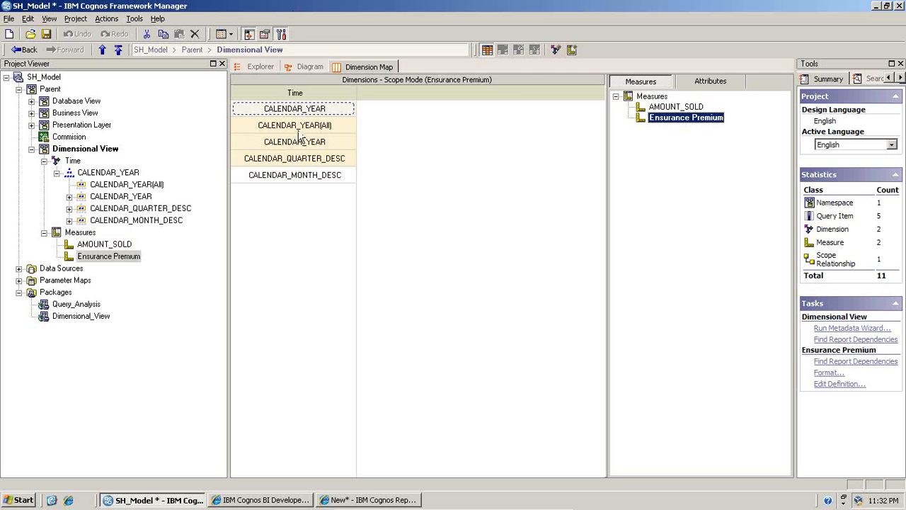
mouse_move(300, 144)
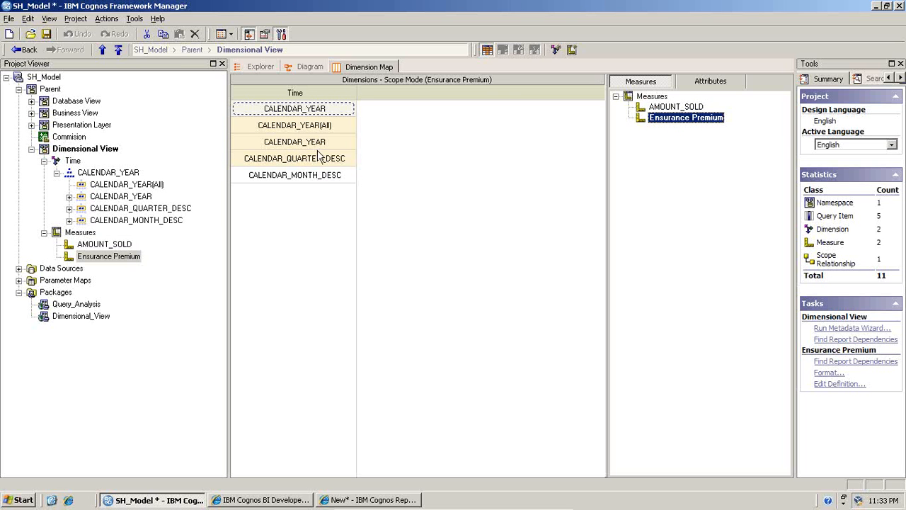
left_click(294, 124)
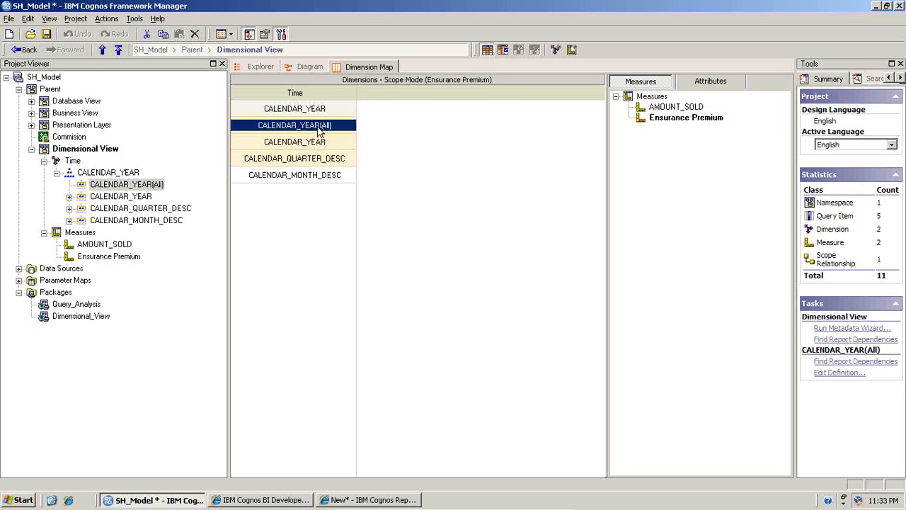
left_click(295, 159)
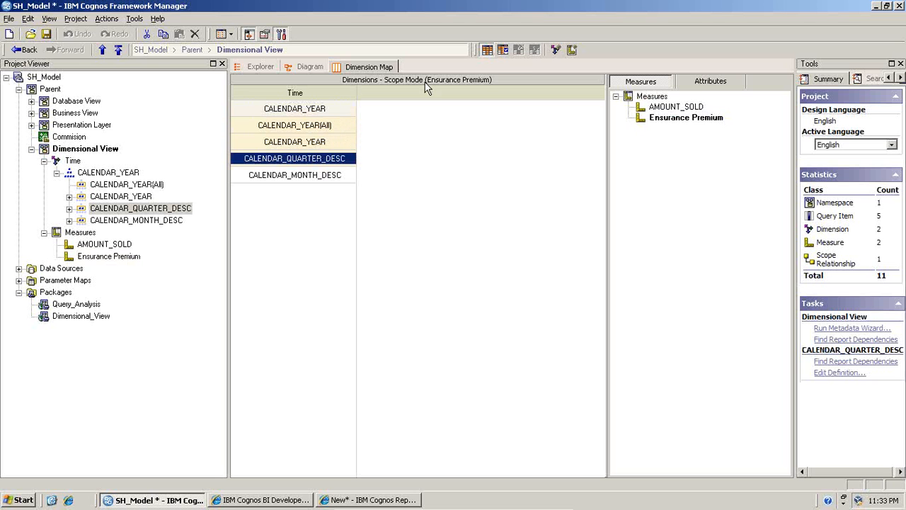
mouse_move(490, 48)
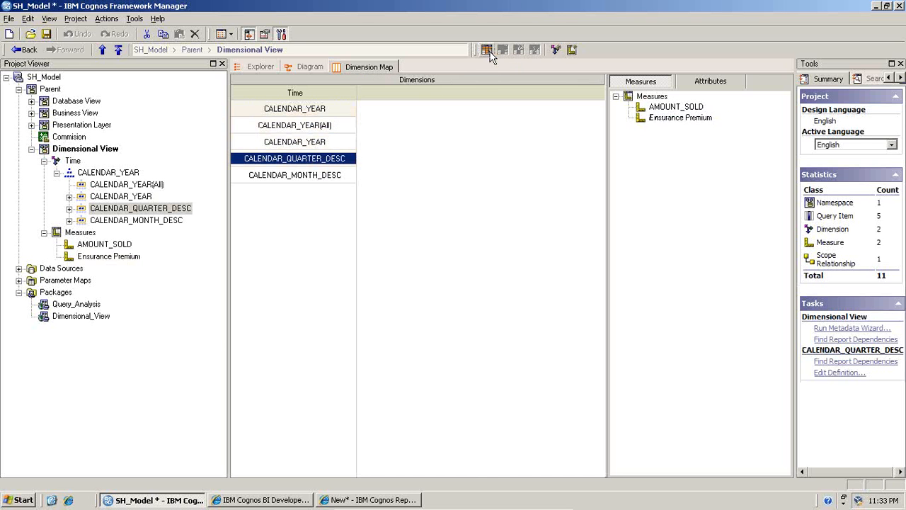
left_click(501, 51)
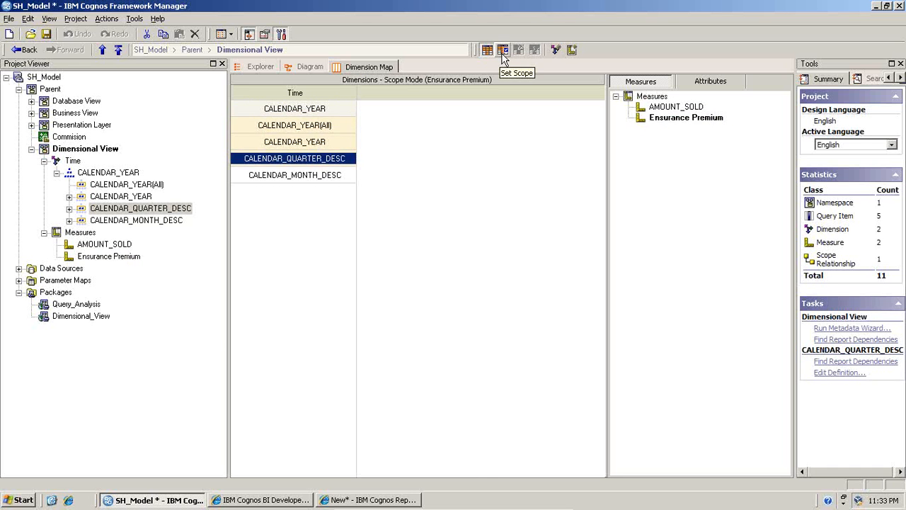
mouse_move(538, 143)
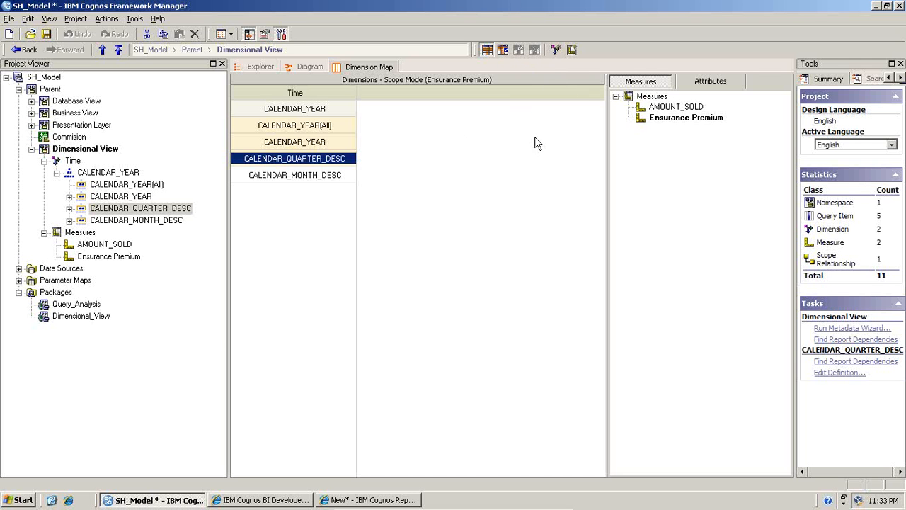
mouse_move(580, 134)
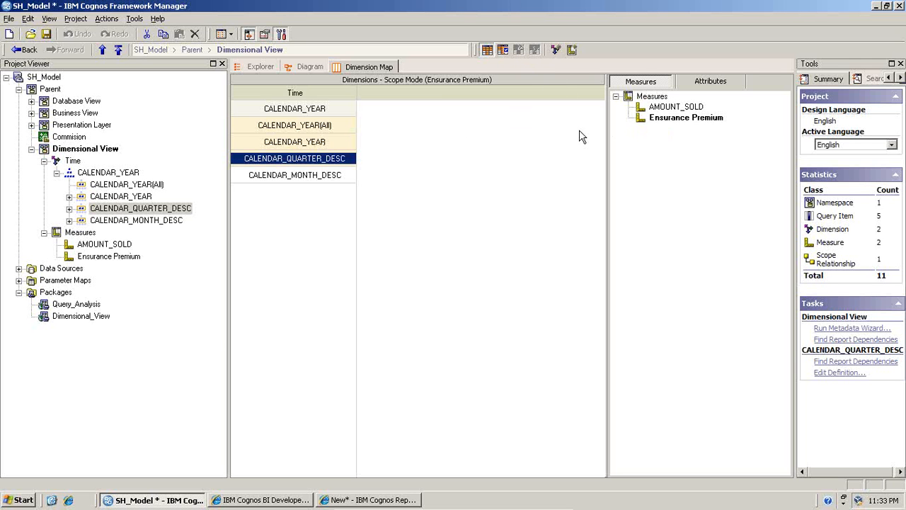
Compare scopes: AMOUNT_SOLD still covers all Time levels while Ensurance Premium stops at quarter.
left_click(293, 176)
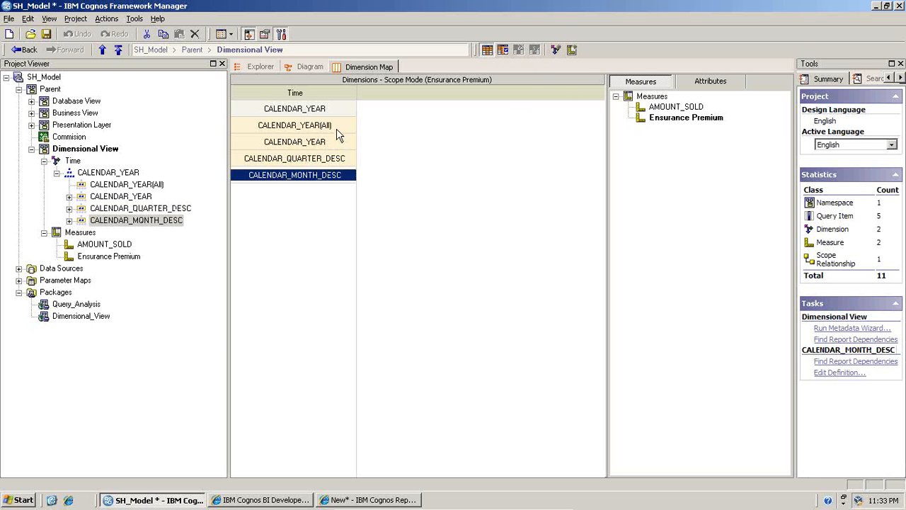
mouse_move(450, 88)
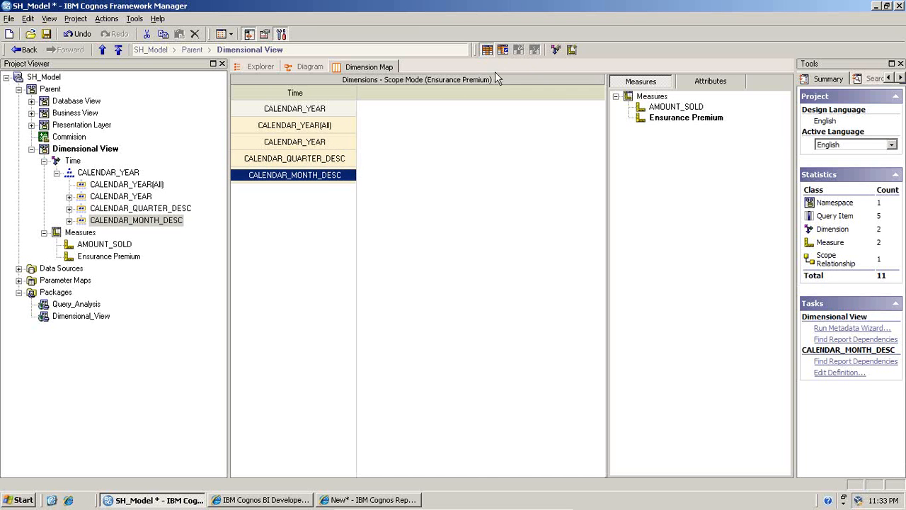
left_click(294, 159)
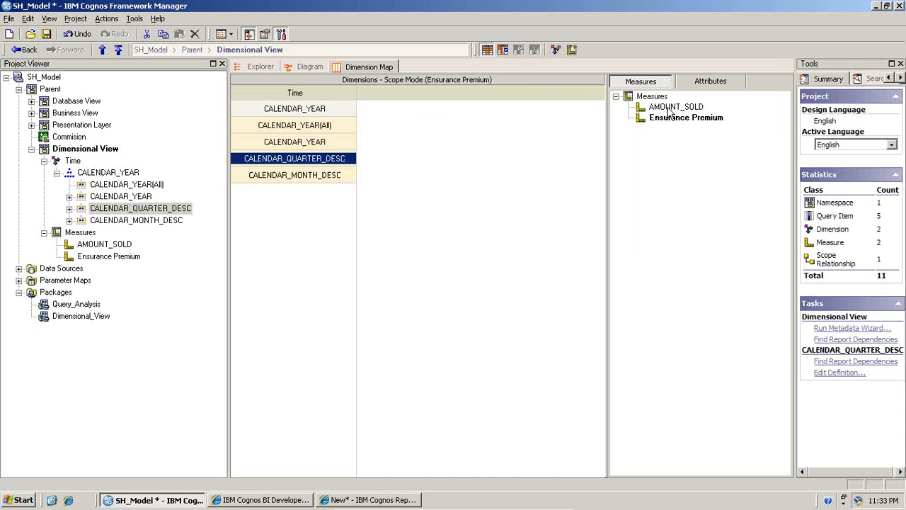
left_click(675, 107)
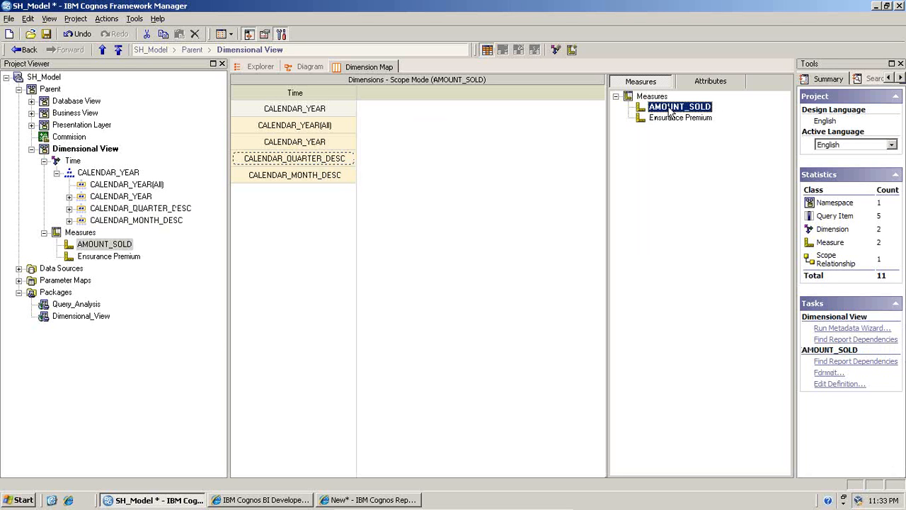
left_click(679, 117)
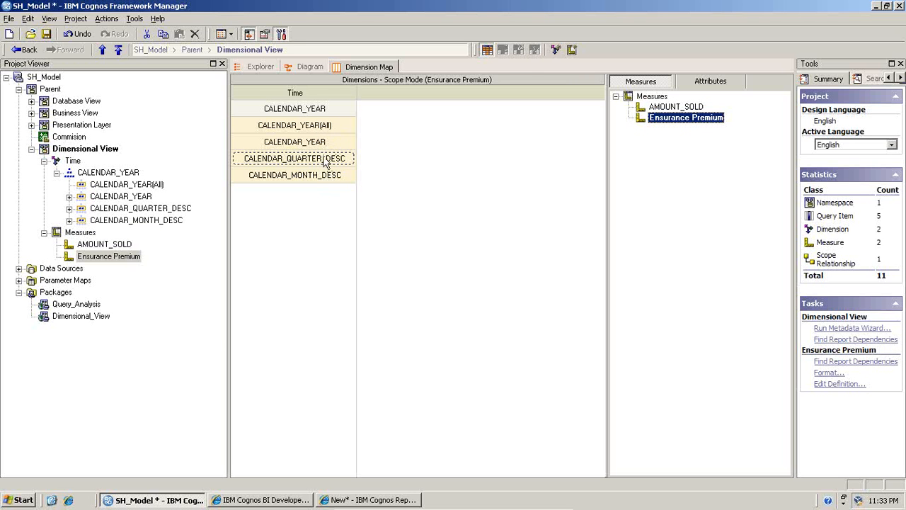
mouse_move(330, 158)
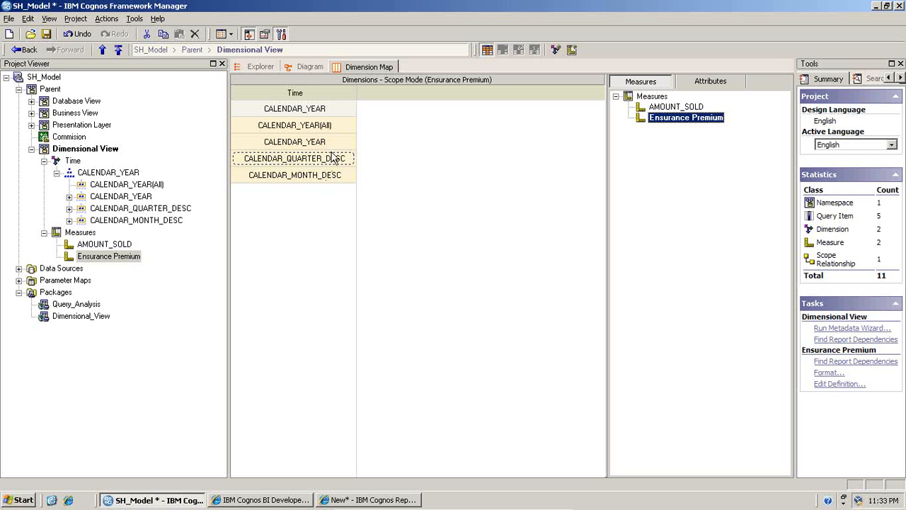
mouse_move(331, 164)
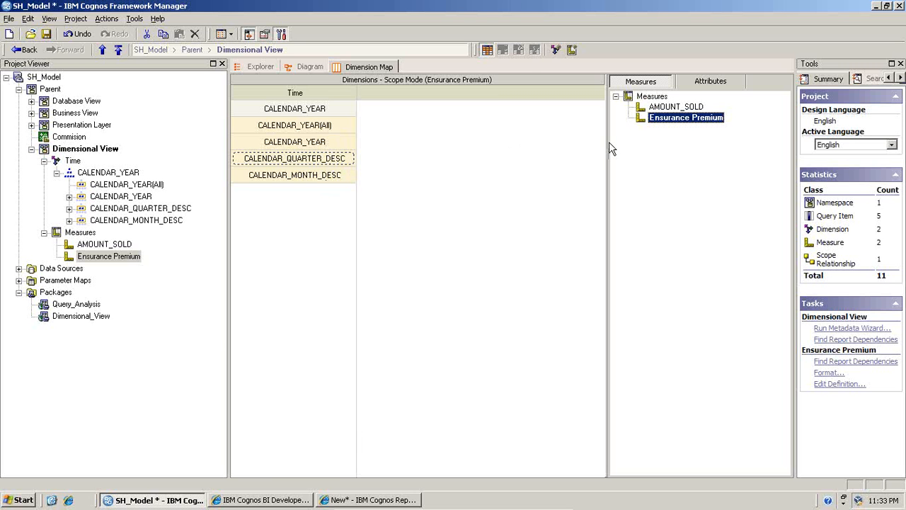
mouse_move(351, 164)
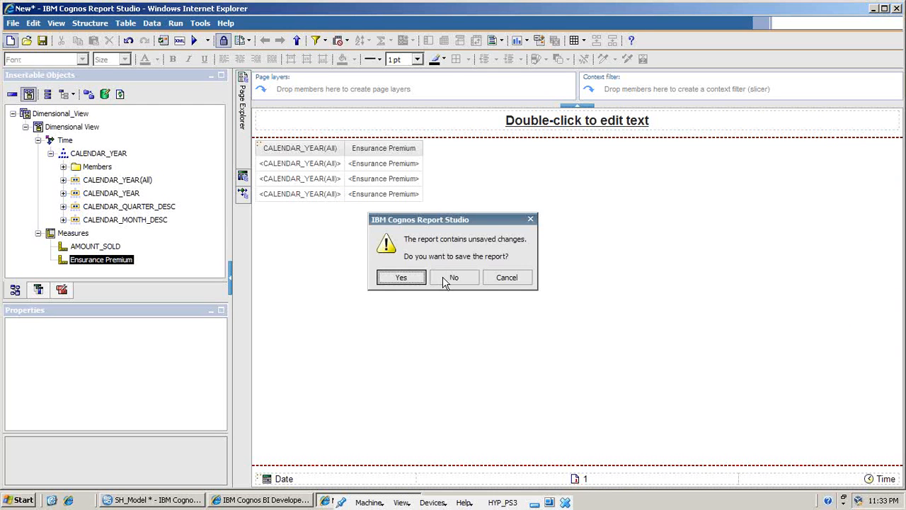
Start a new list report with CALENDAR_YEAR root members and AMOUNT_SOLD, then reach the Drill Behavior settings.
left_click(453, 276)
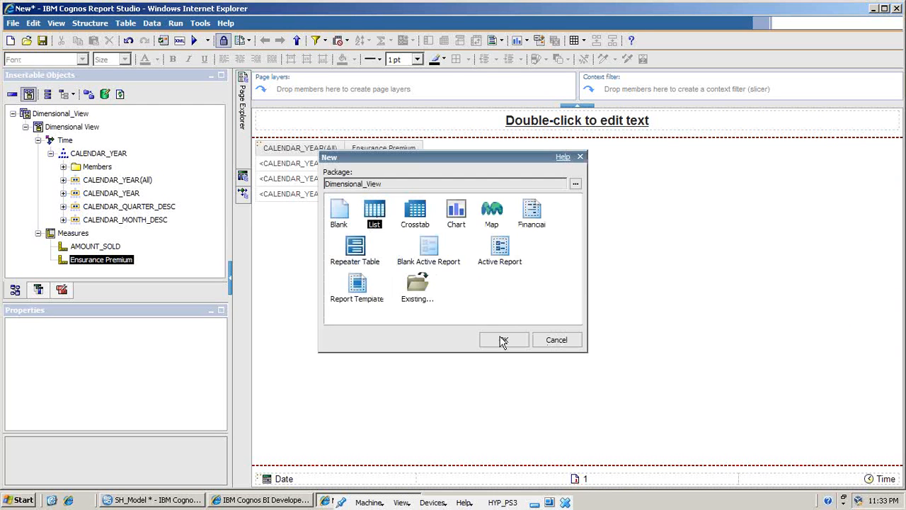
left_click(504, 339)
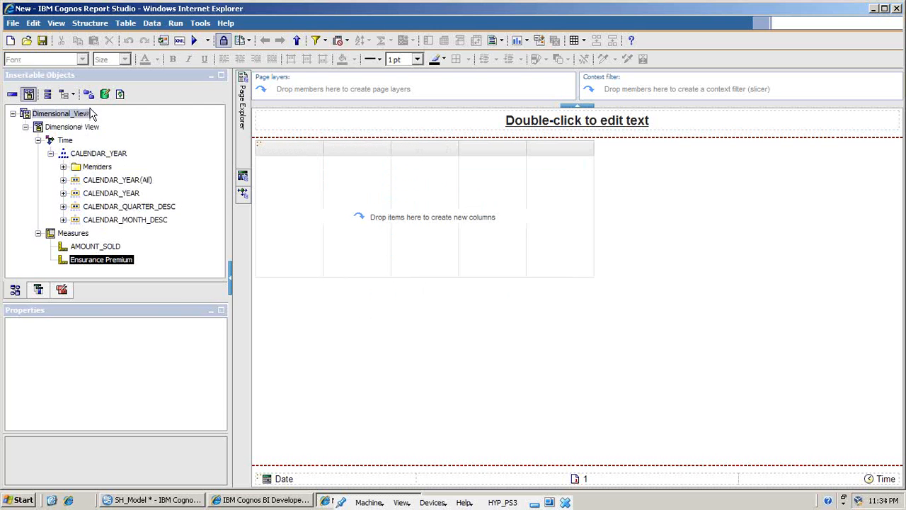
left_click(25, 128)
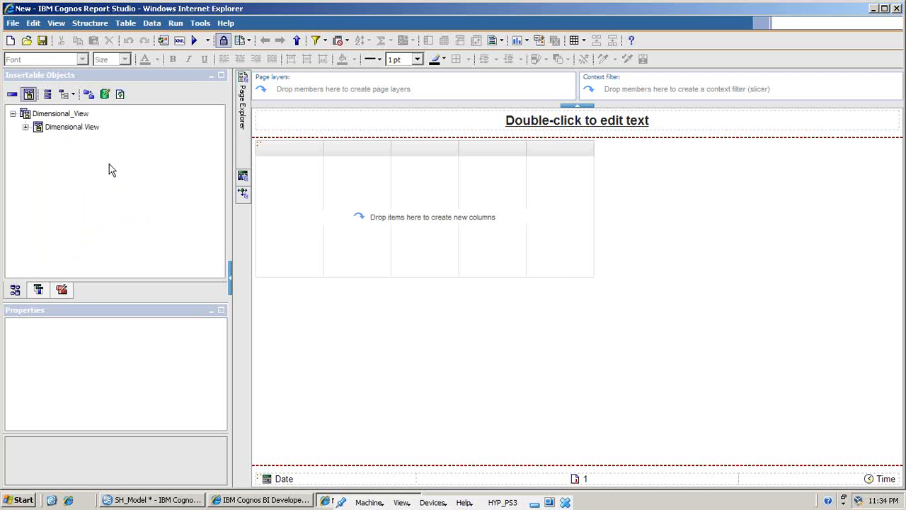
left_click(25, 127)
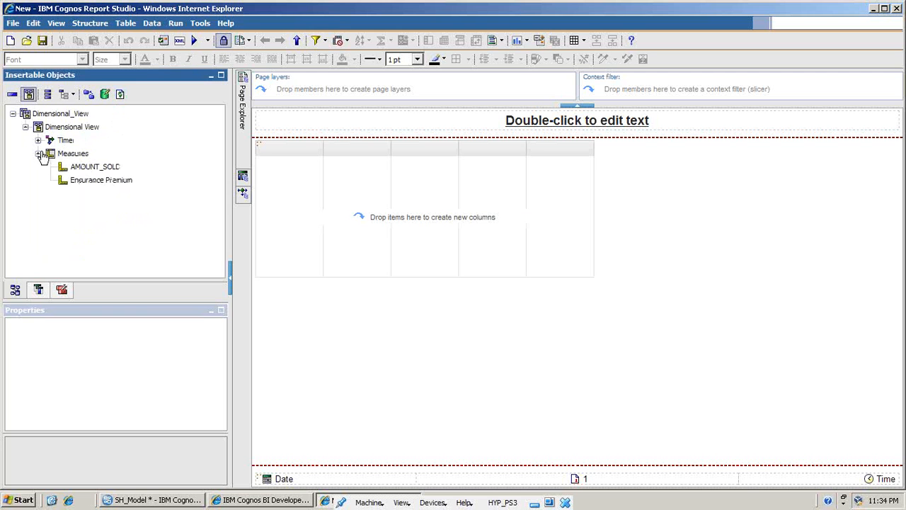
left_click(50, 140)
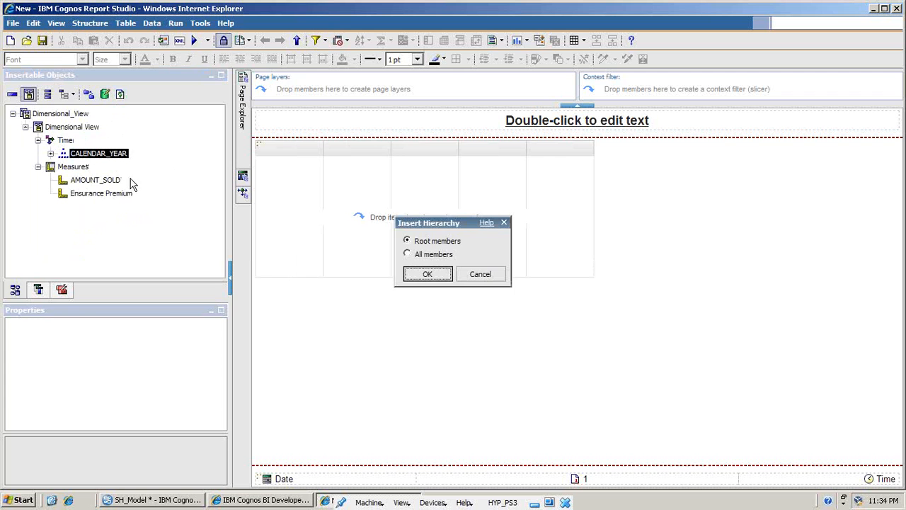
left_click(427, 273)
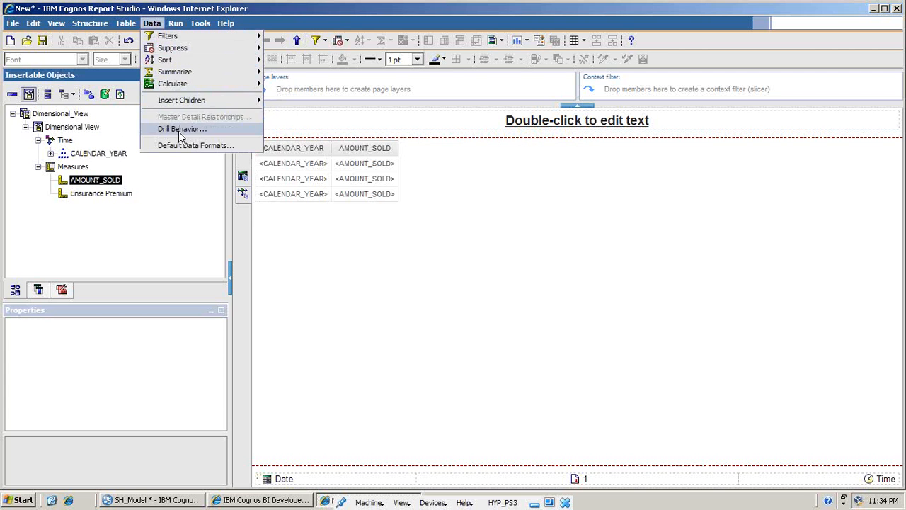
left_click(181, 128)
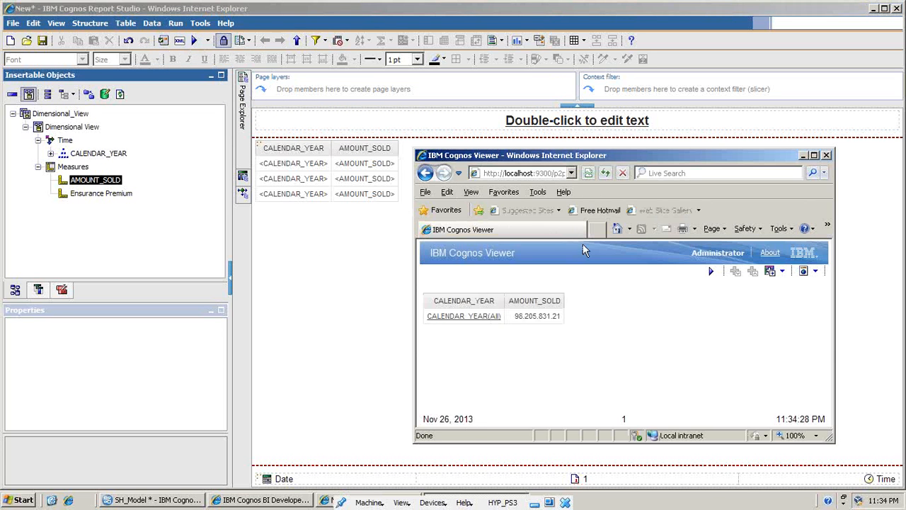
Drill AMOUNT_SOLD from all years into 1998's quarters, then into the months of 1998-01.
left_click(818, 151)
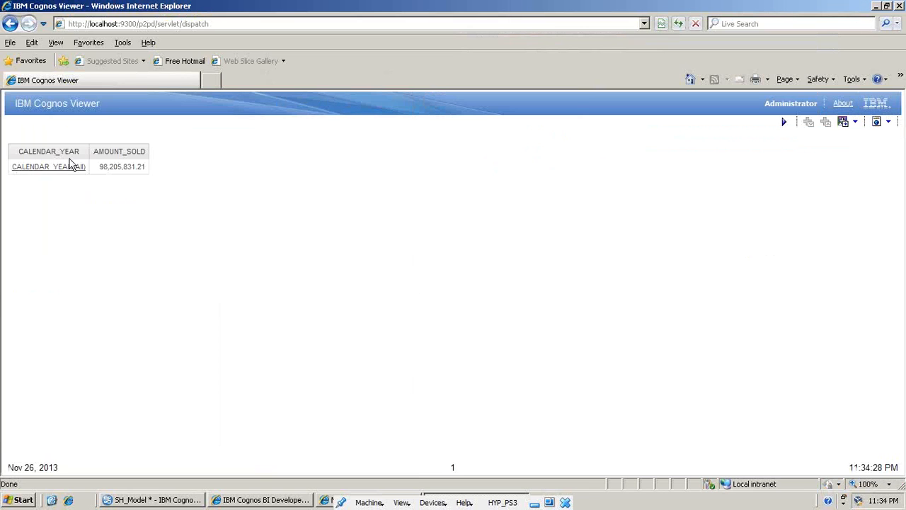
left_click(48, 167)
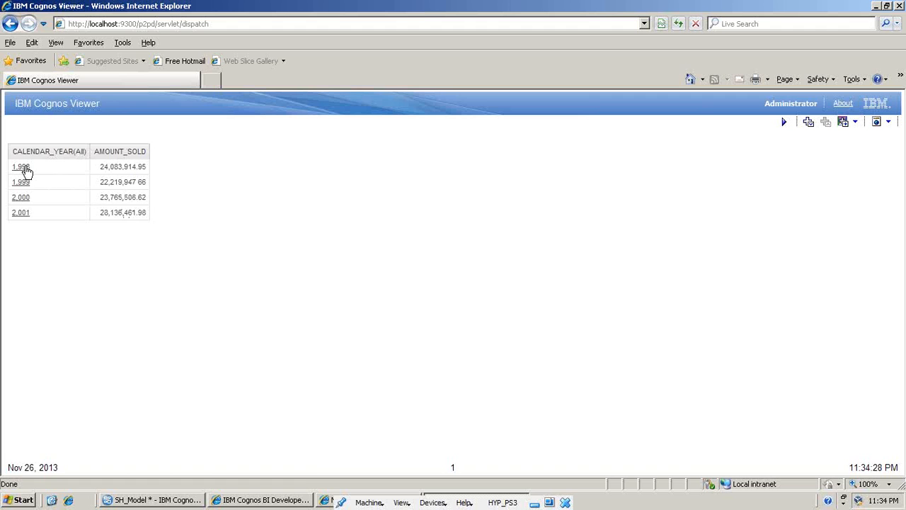
left_click(19, 170)
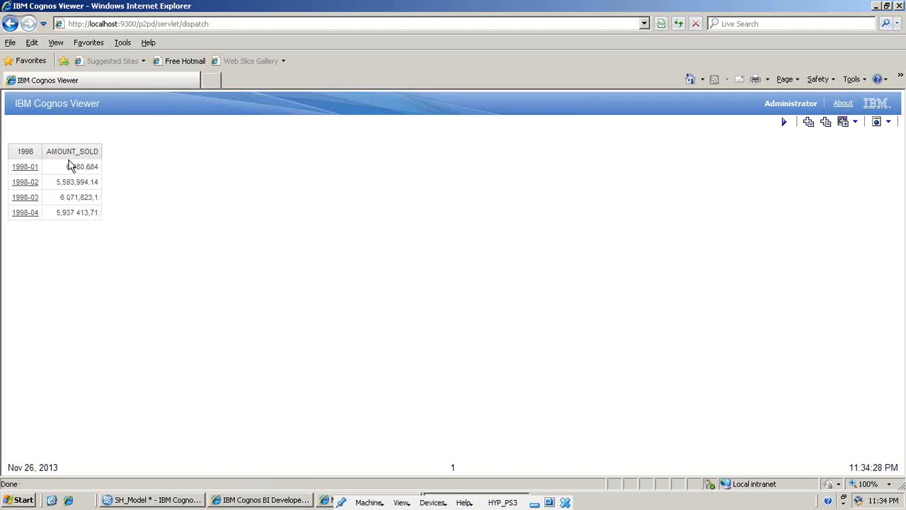
left_click(21, 170)
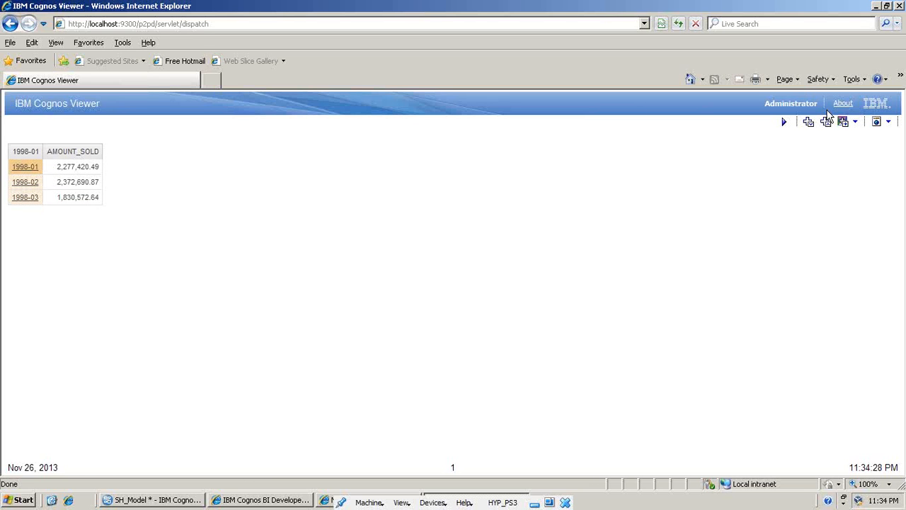
mouse_move(824, 125)
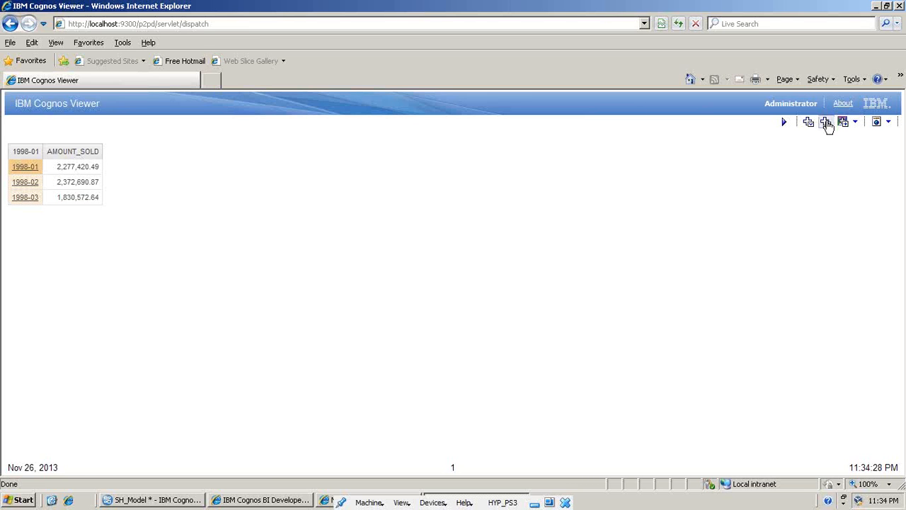
mouse_move(826, 123)
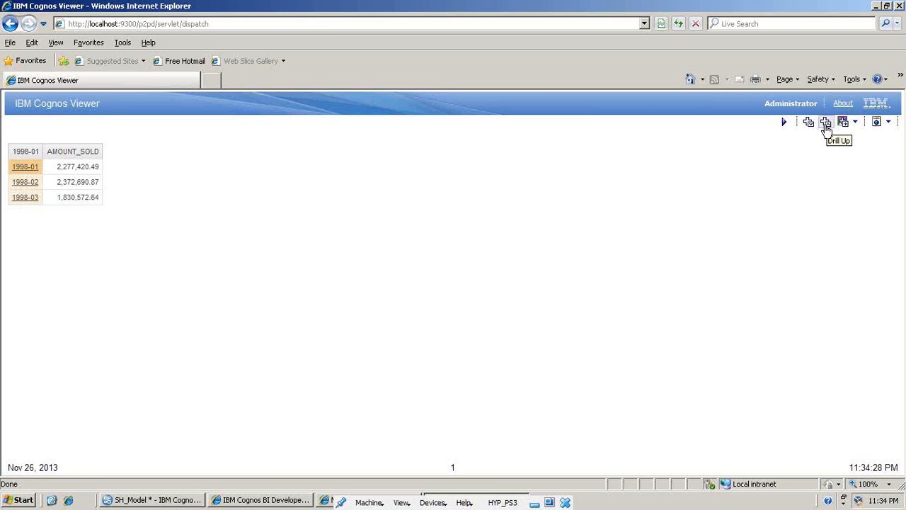
Drill back up through 1998's quarters to the yearly AMOUNT_SOLD totals.
left_click(827, 121)
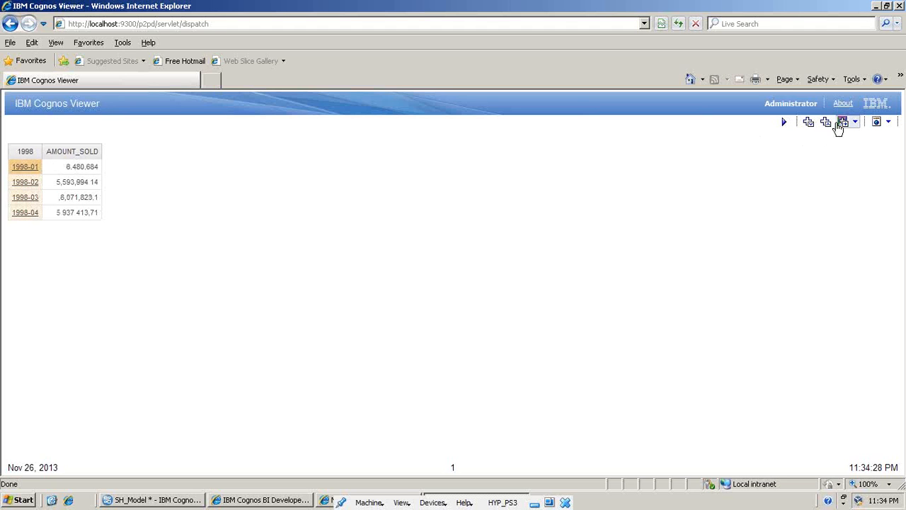
left_click(824, 122)
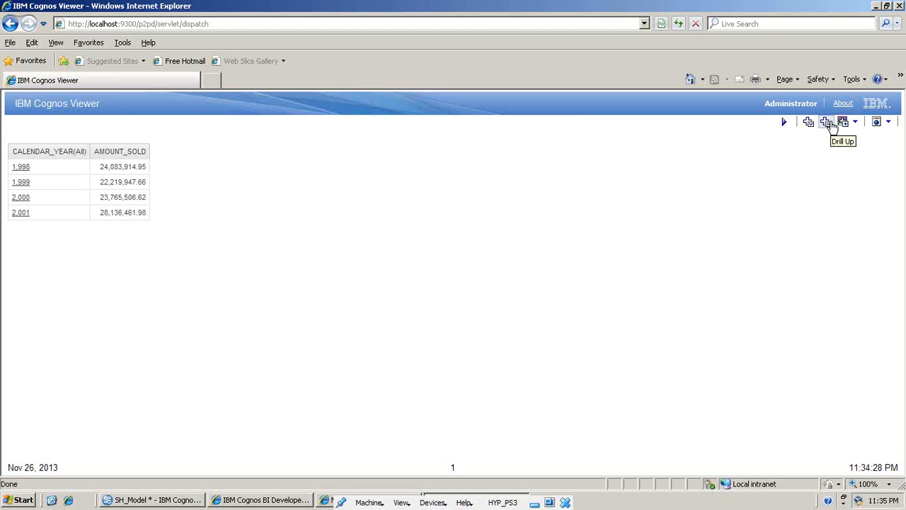
mouse_move(832, 130)
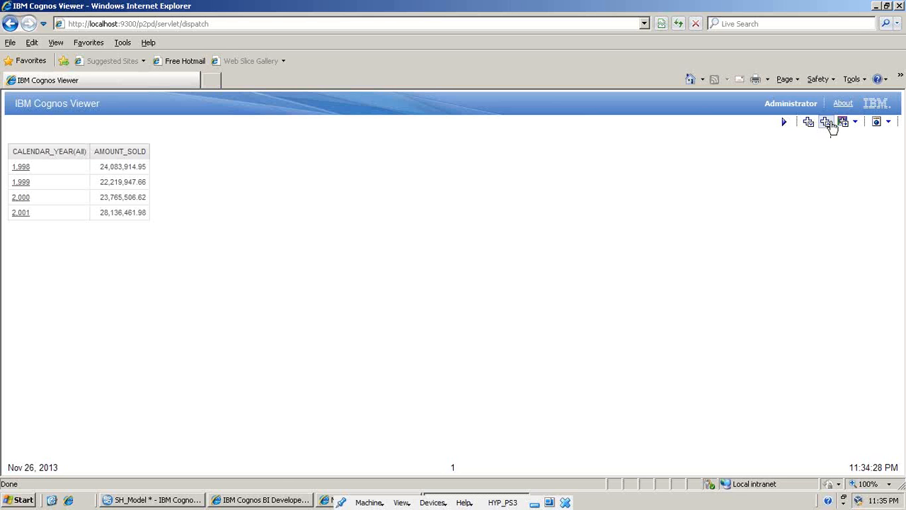
mouse_move(280, 481)
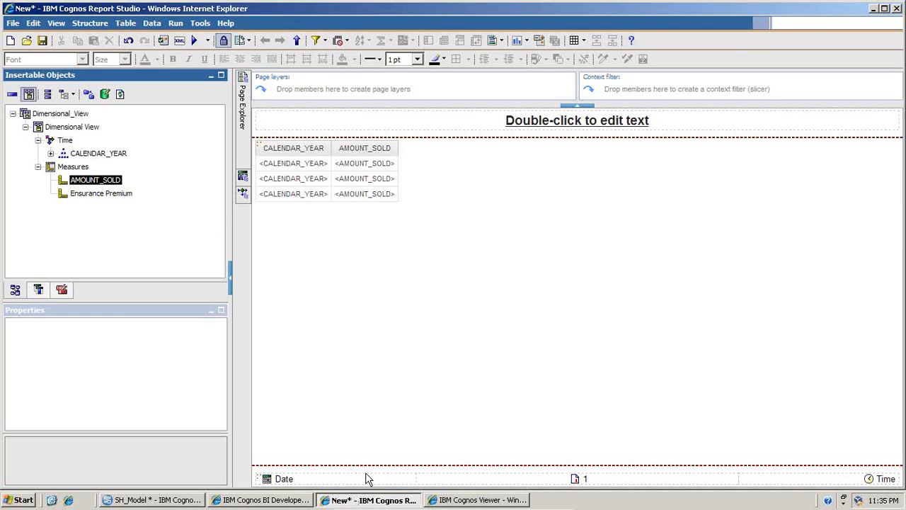
mouse_move(385, 196)
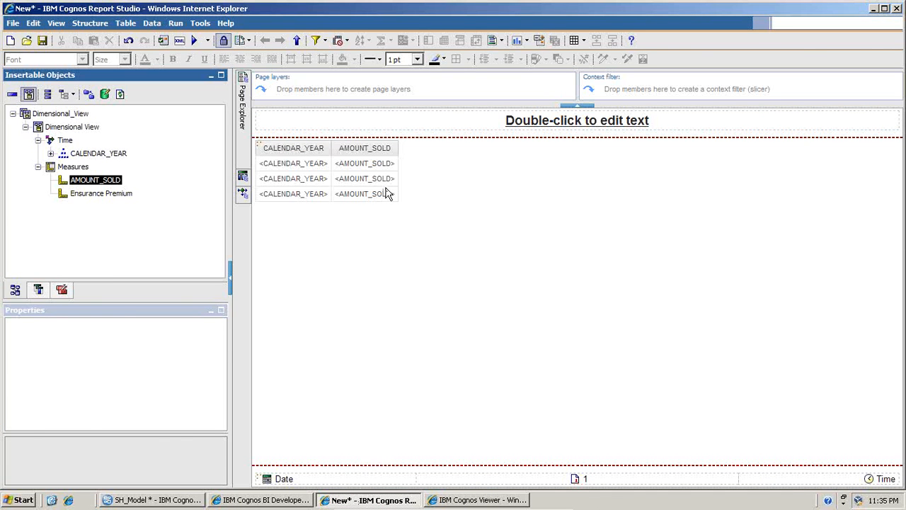
Swap the AMOUNT_SOLD column for Ensurance Premium beside CALENDAR_YEAR and run the report.
left_click(365, 193)
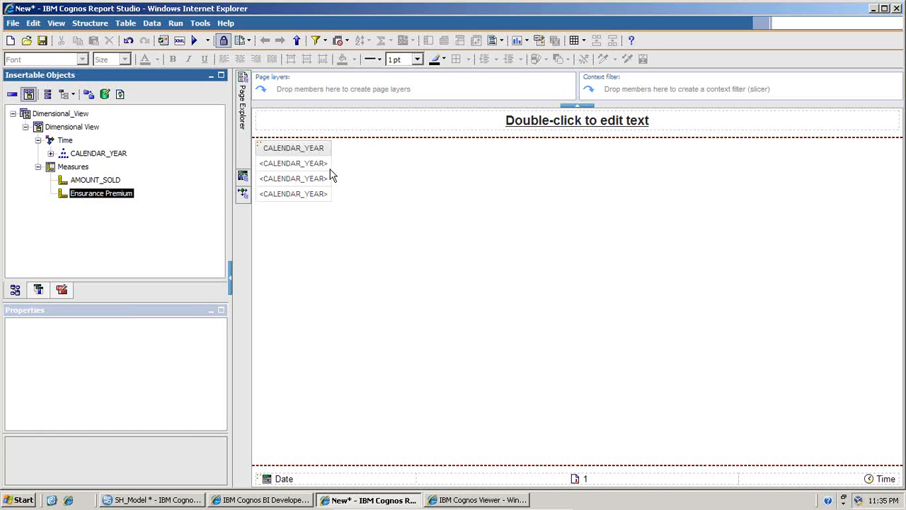
left_click_drag(100, 192, 368, 163)
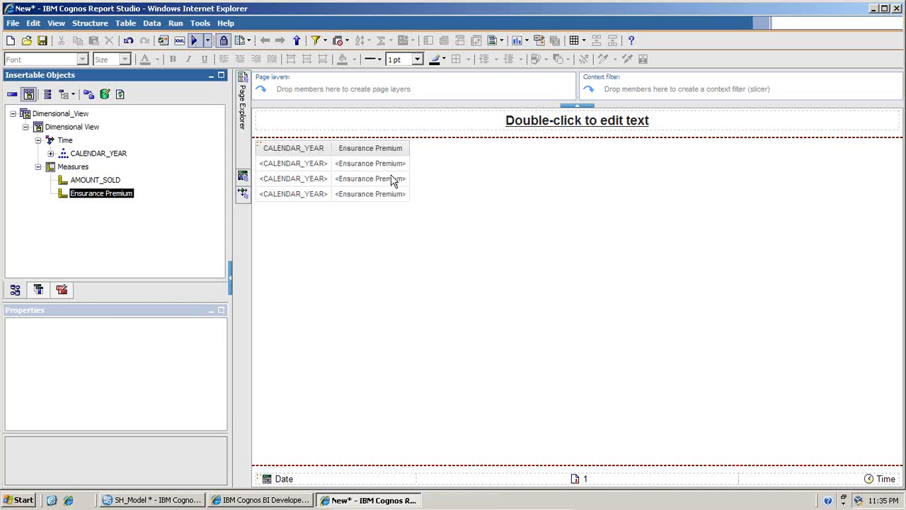
left_click(193, 40)
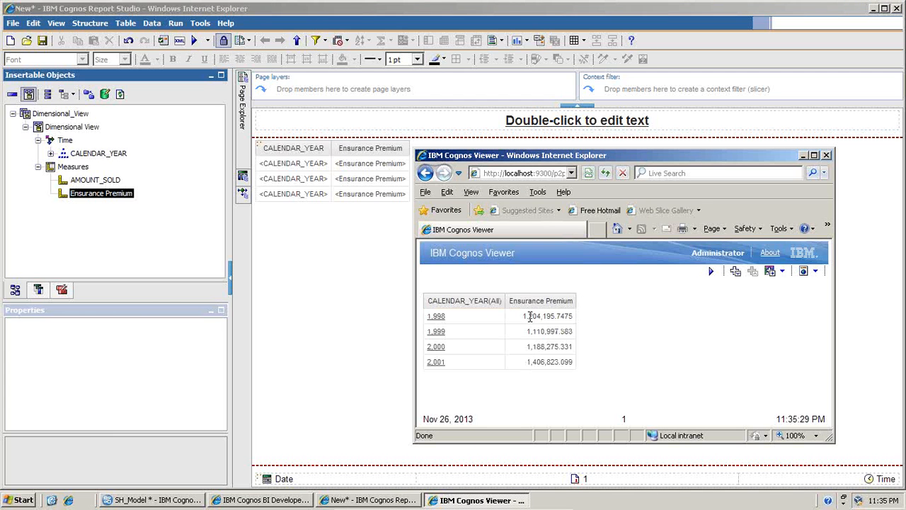
Drill Ensurance Premium into 1998's quarters and highlight the 1998-02 and 1998-03 values.
left_click(545, 315)
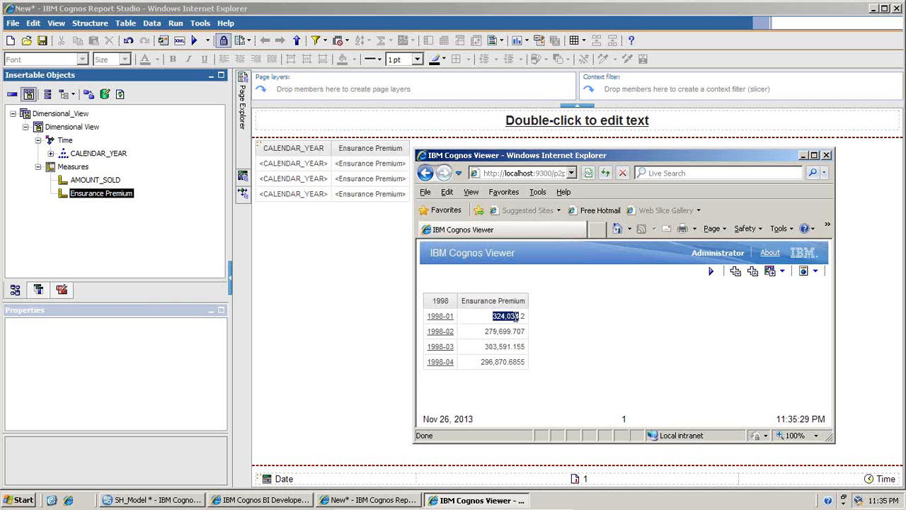
left_click(504, 331)
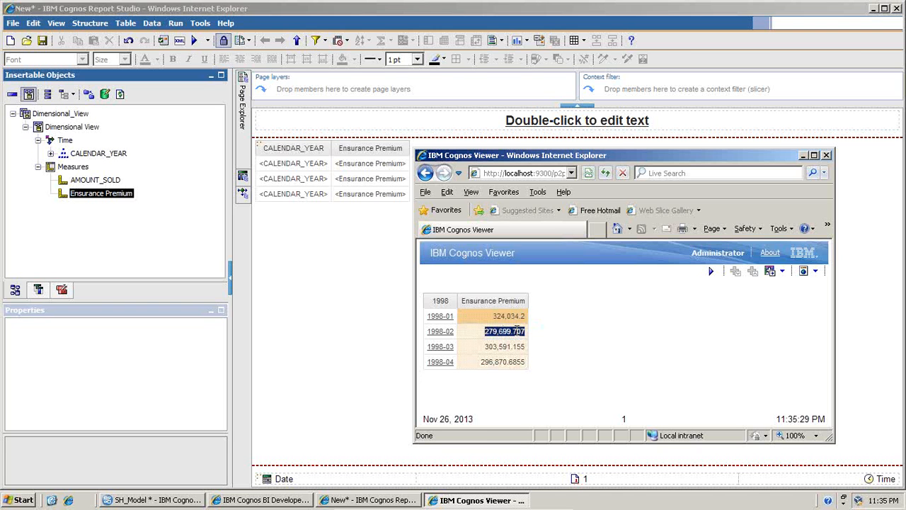
left_click(502, 345)
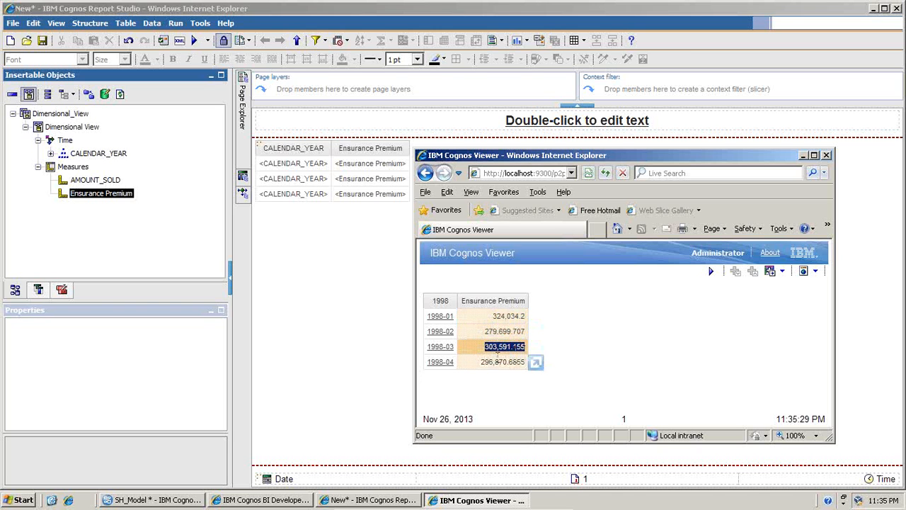
Drill into 1998-01's months and highlight the premium cells repeating 324,034.2.
left_click(501, 363)
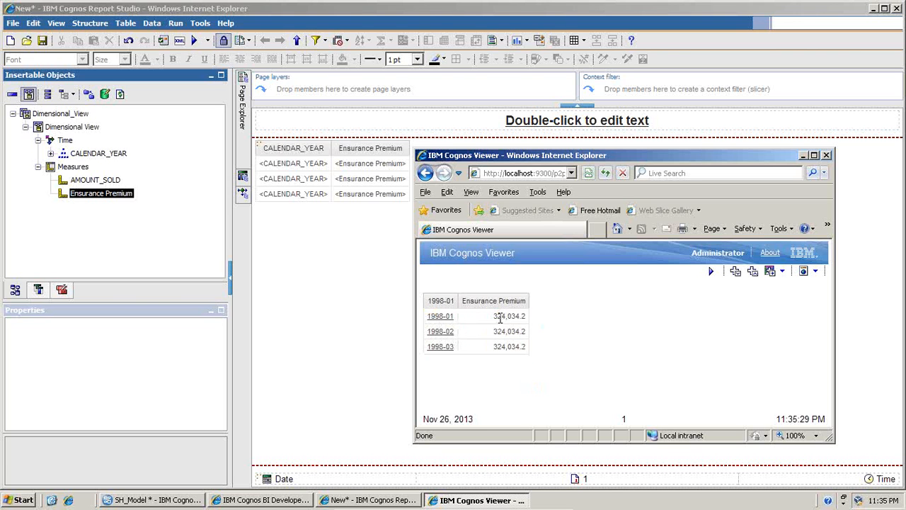
double_click(508, 331)
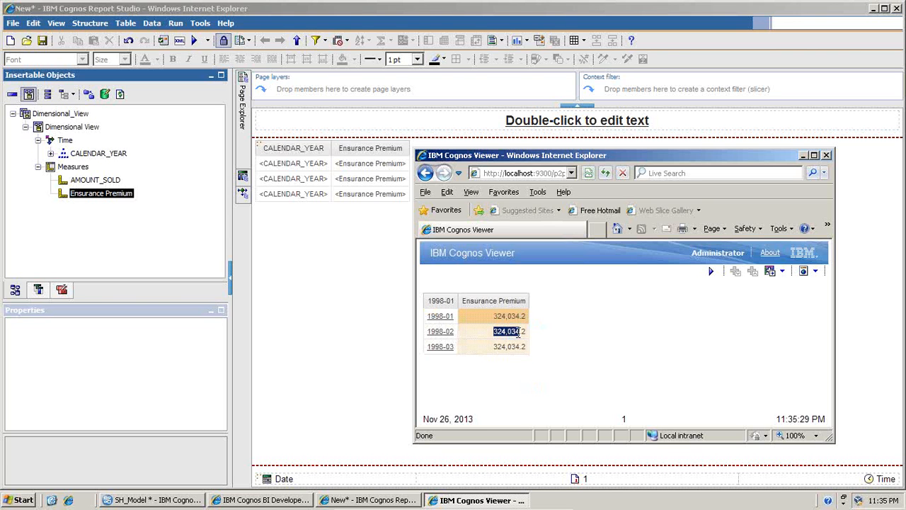
left_click(506, 345)
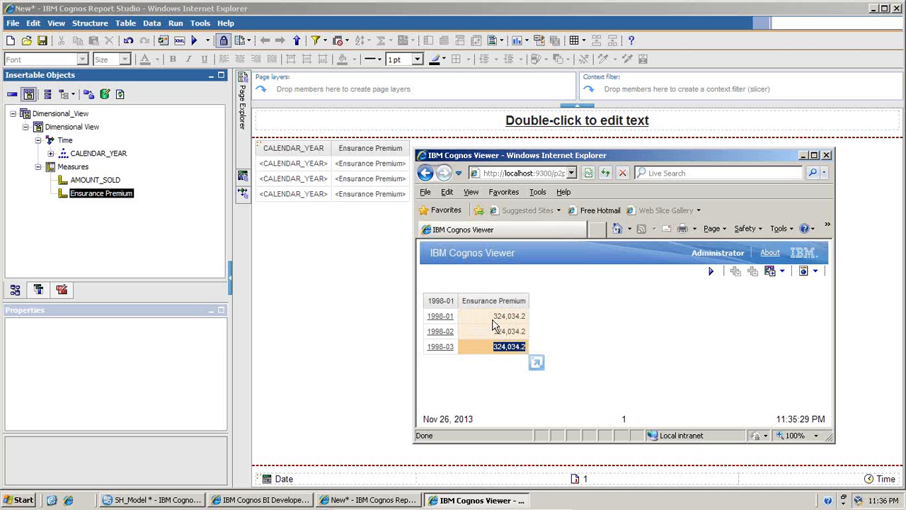
mouse_move(502, 315)
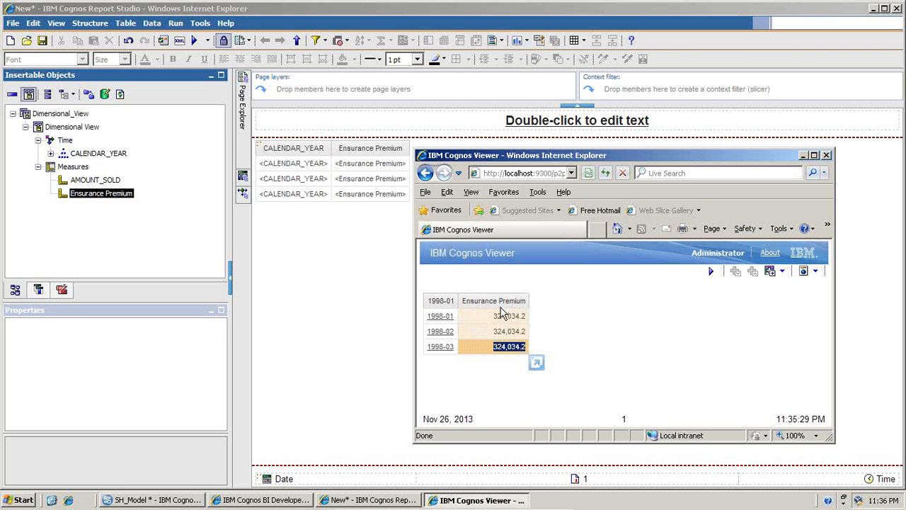
mouse_move(509, 316)
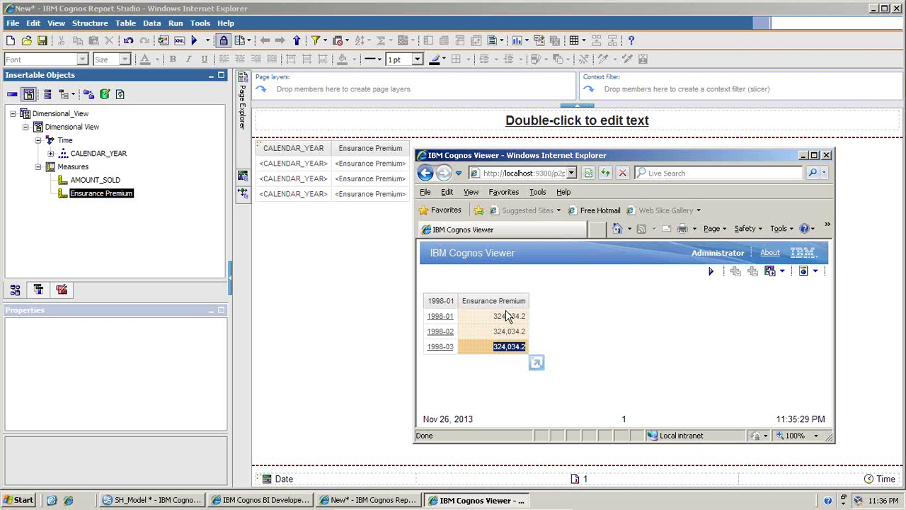